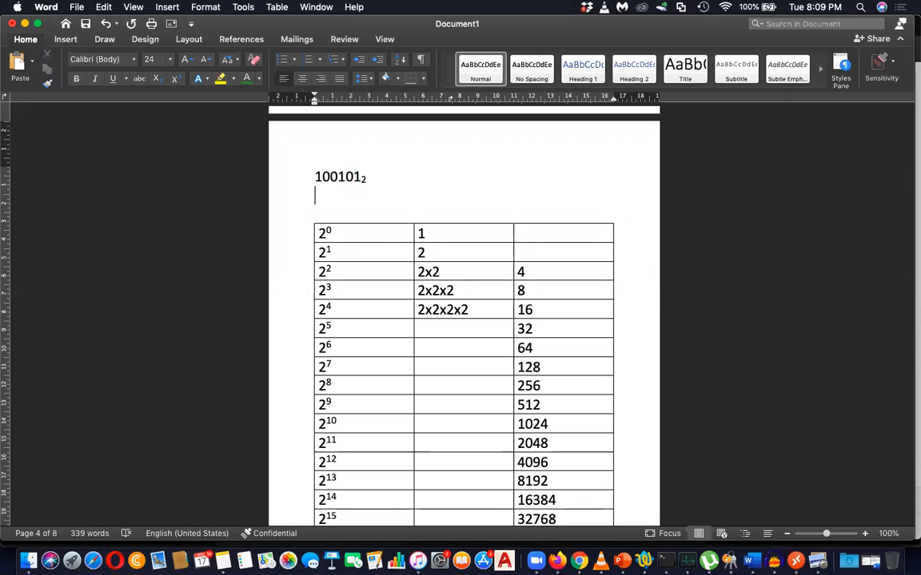
- Write the first terms 1x1 + 0 x 2 below 100101₂ with green and orange font colours
text(1x1 +)
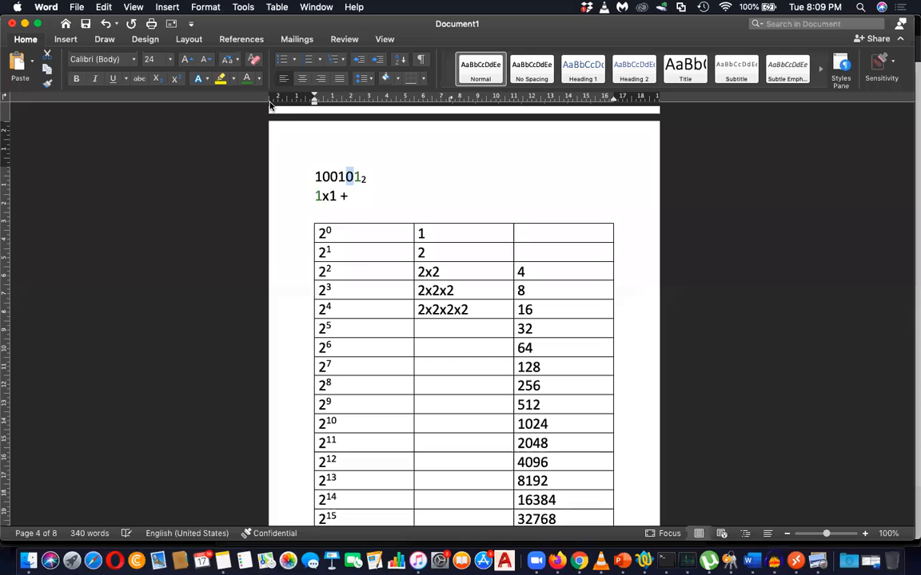
click(206, 78)
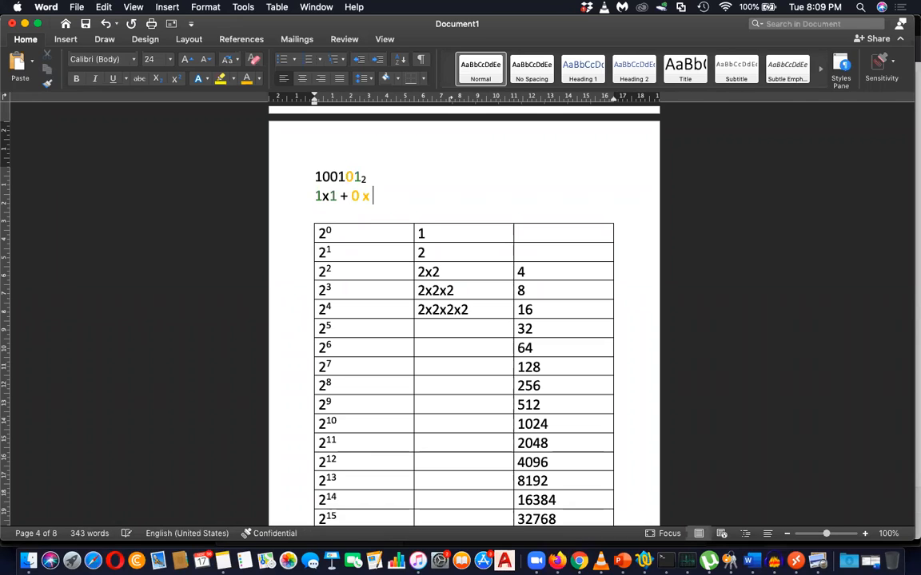
text(2)
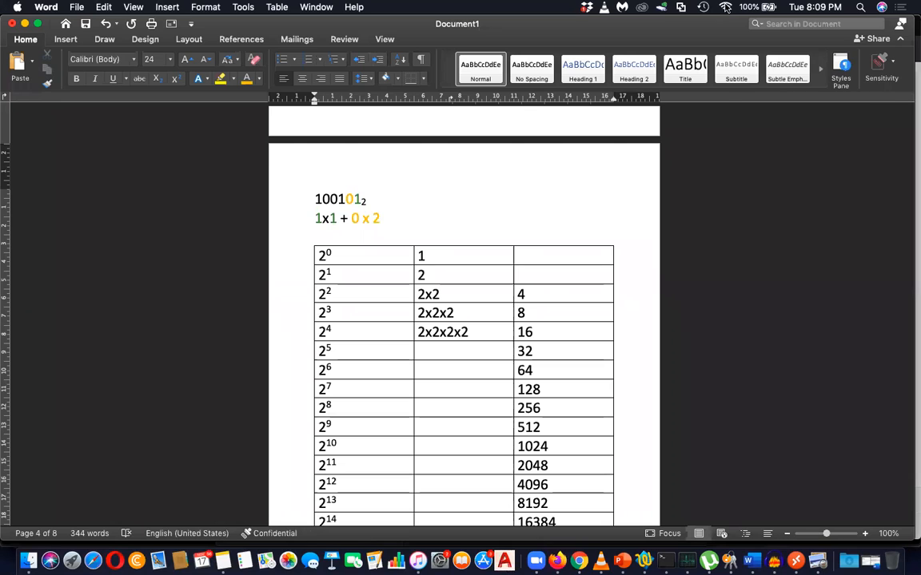
click(707, 6)
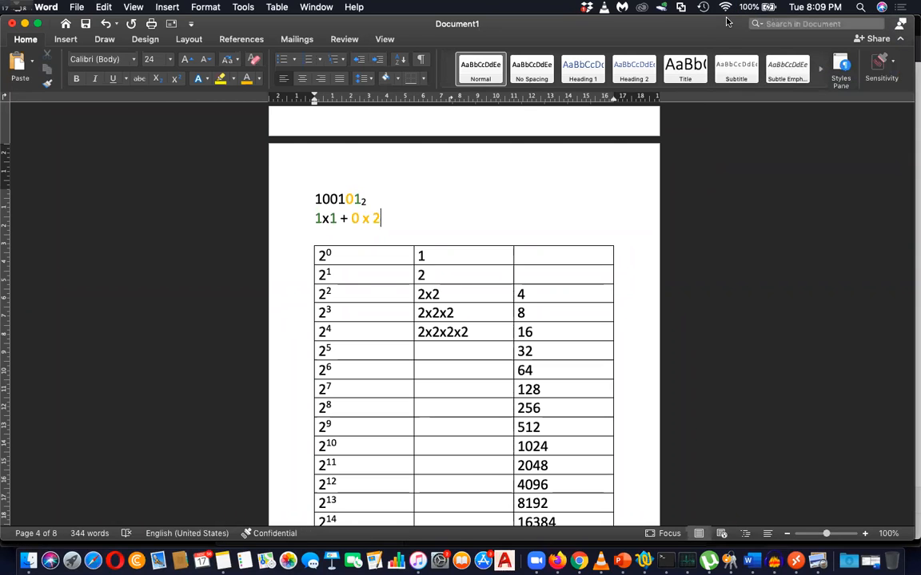
mouse_move(384, 105)
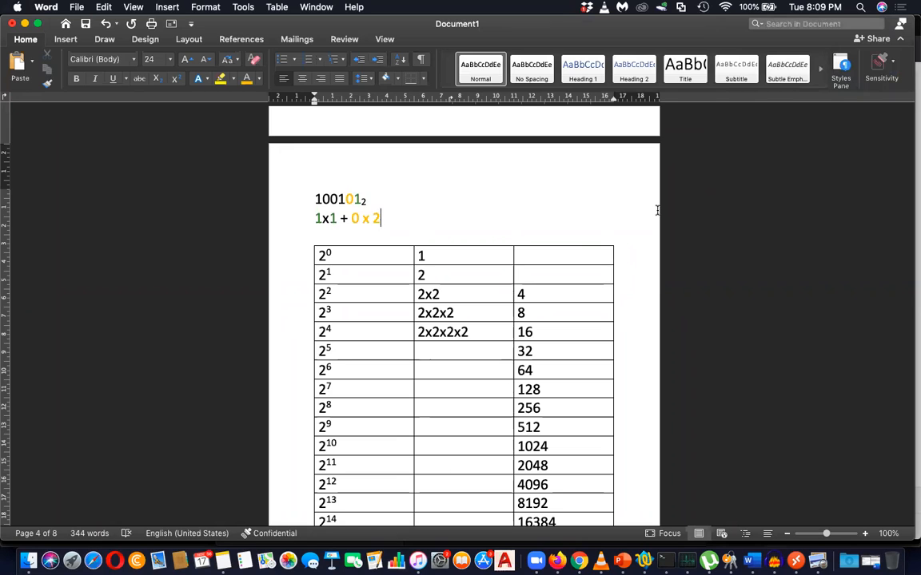
scroll(down, 3)
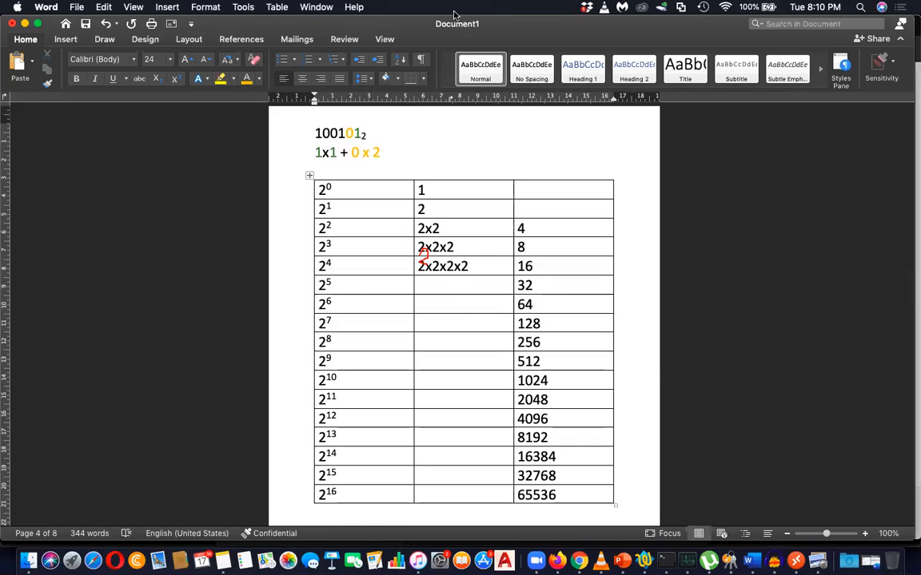
mouse_move(553, 99)
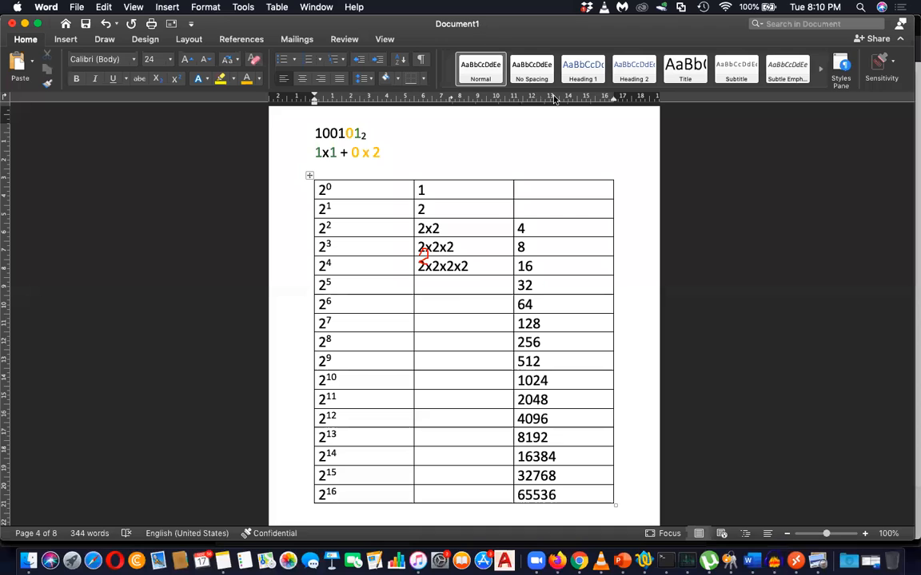
mouse_move(547, 125)
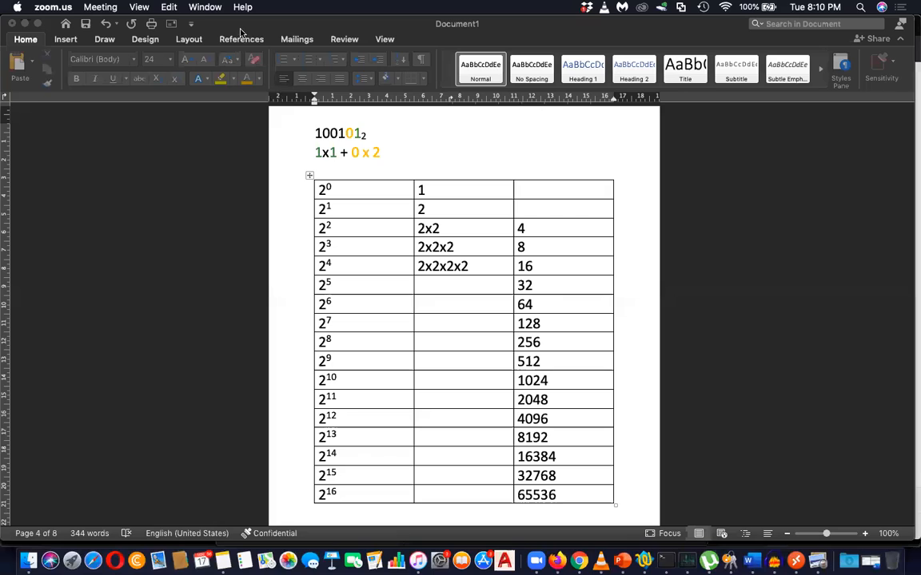
mouse_move(249, 195)
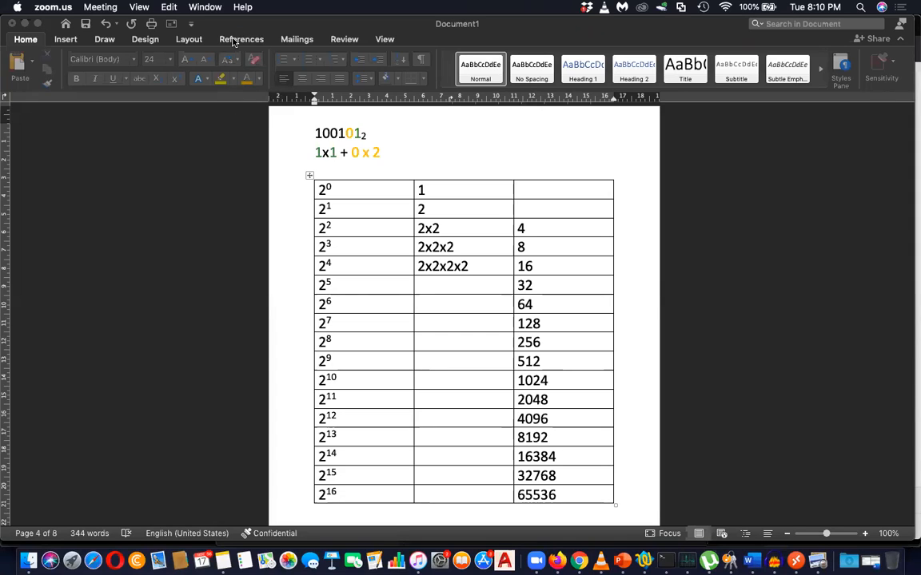
mouse_move(397, 163)
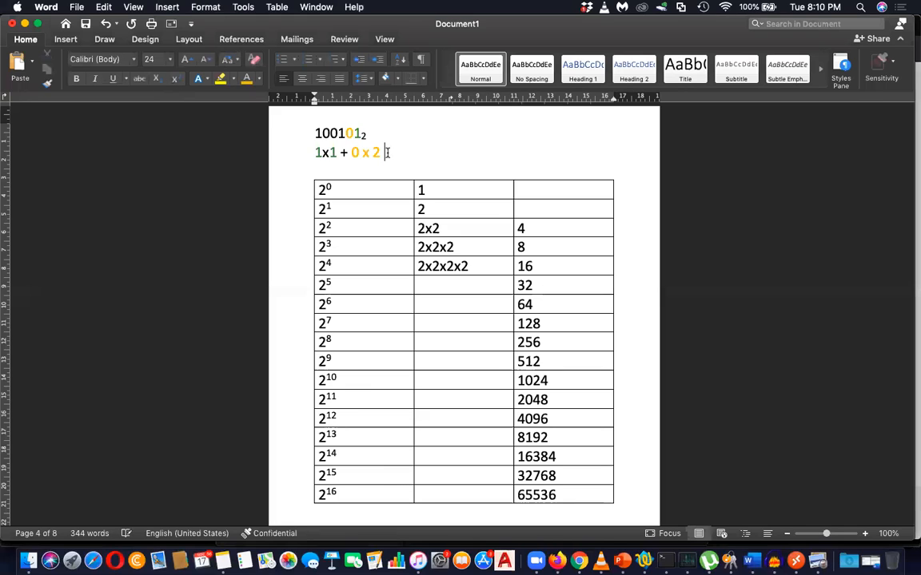
- Replace the second term with an orange 2x0 + using the Font Color choices
key(backspace)
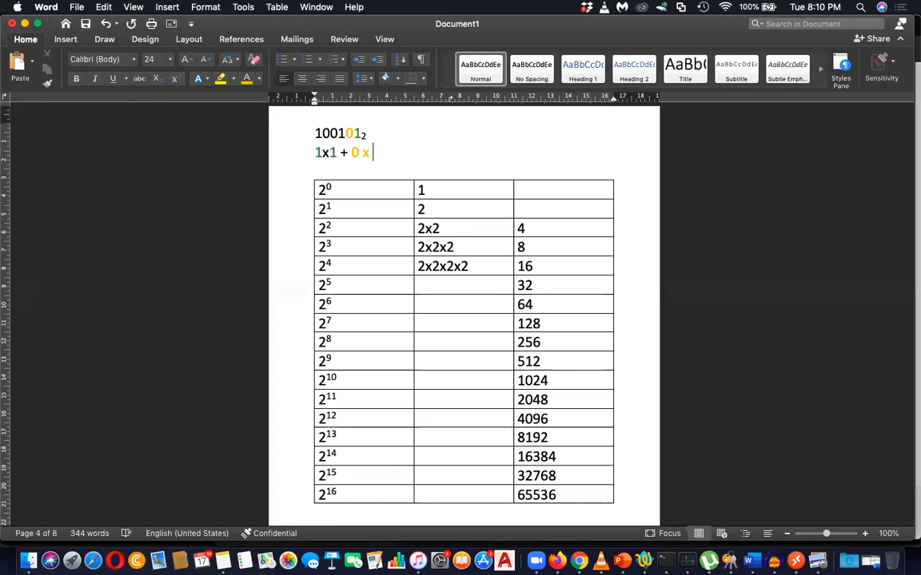
key(Backspace)
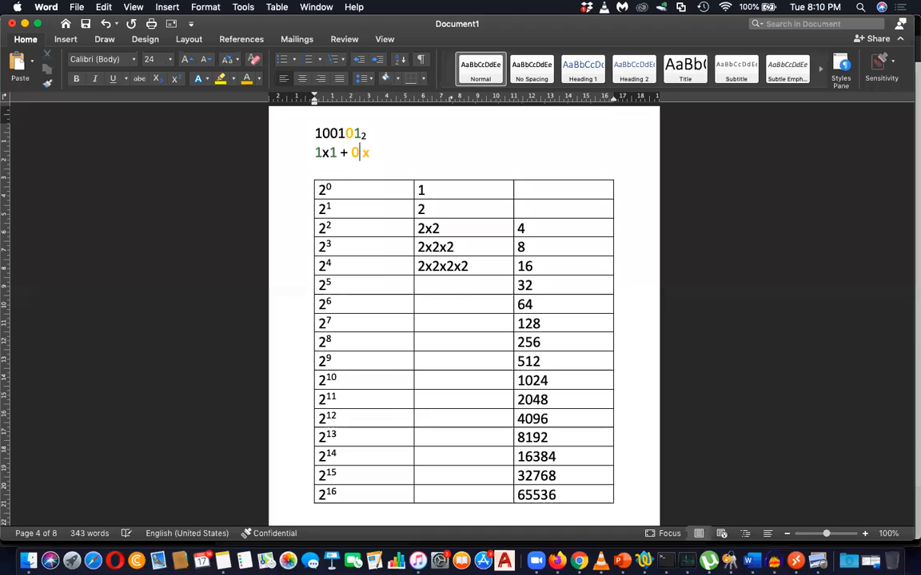
text(2x0 +)
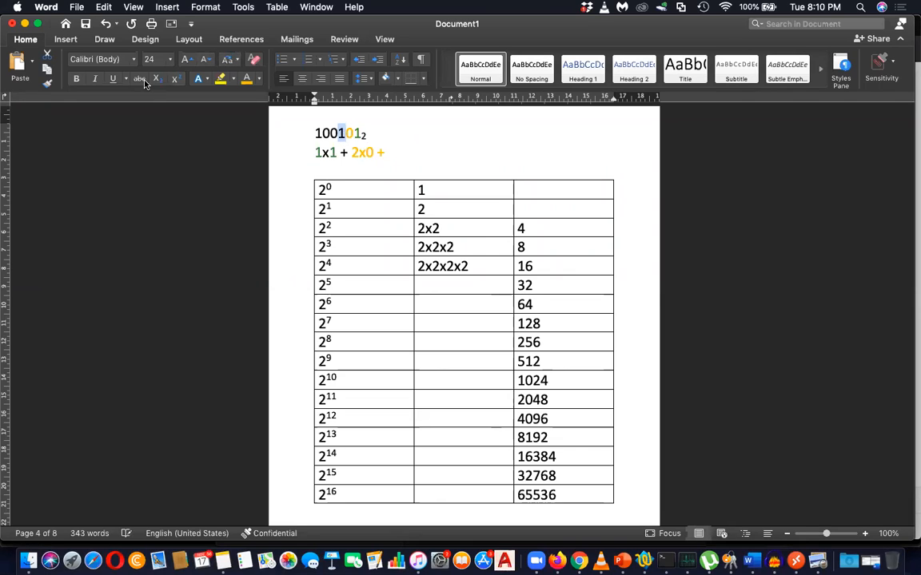
click(209, 78)
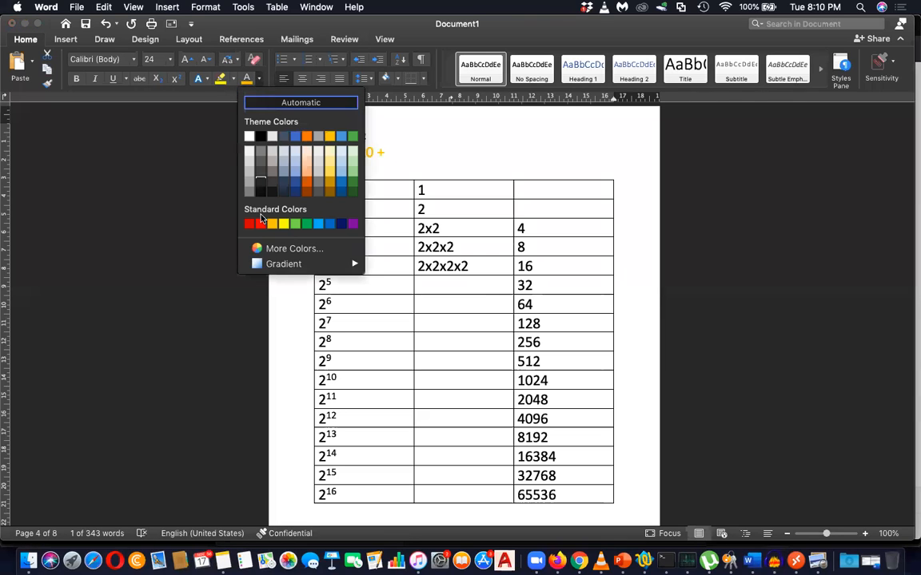
click(260, 224)
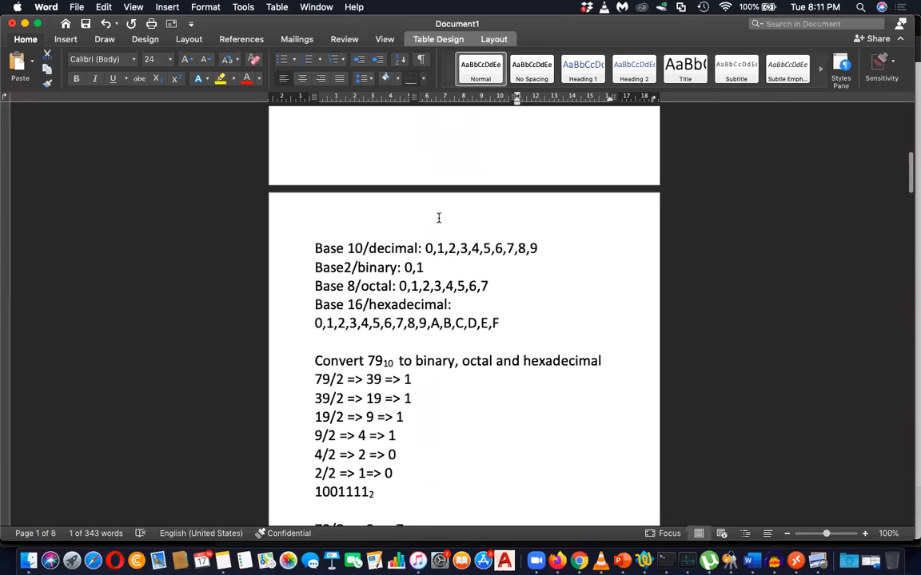
- Scroll back down to page 4 with the 100101₂ expansion and powers-of-two table
scroll(down, 3)
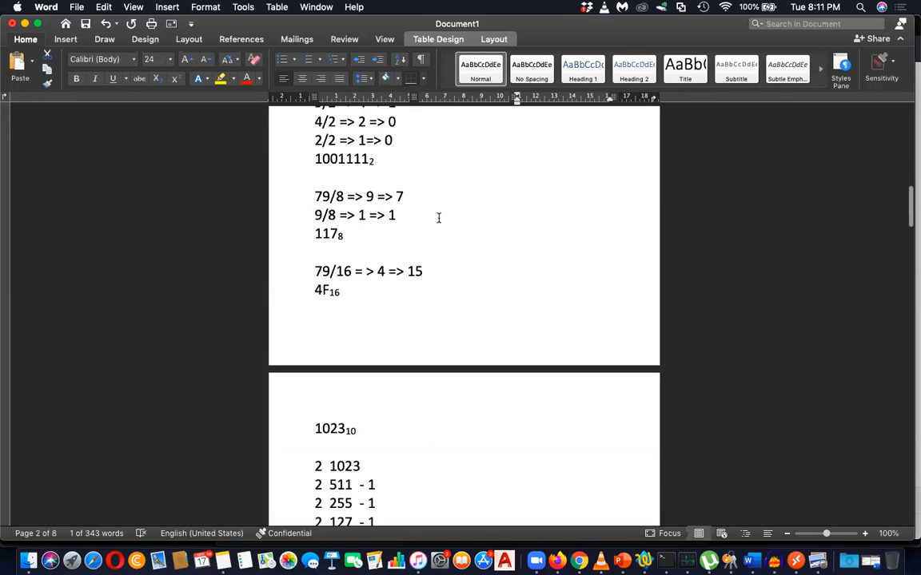
scroll(down, 3)
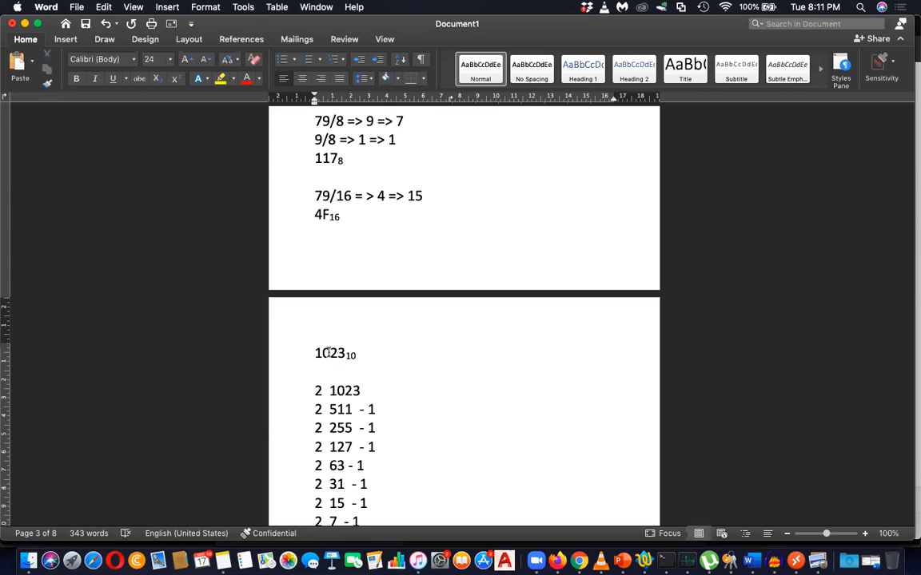
scroll(down, 3)
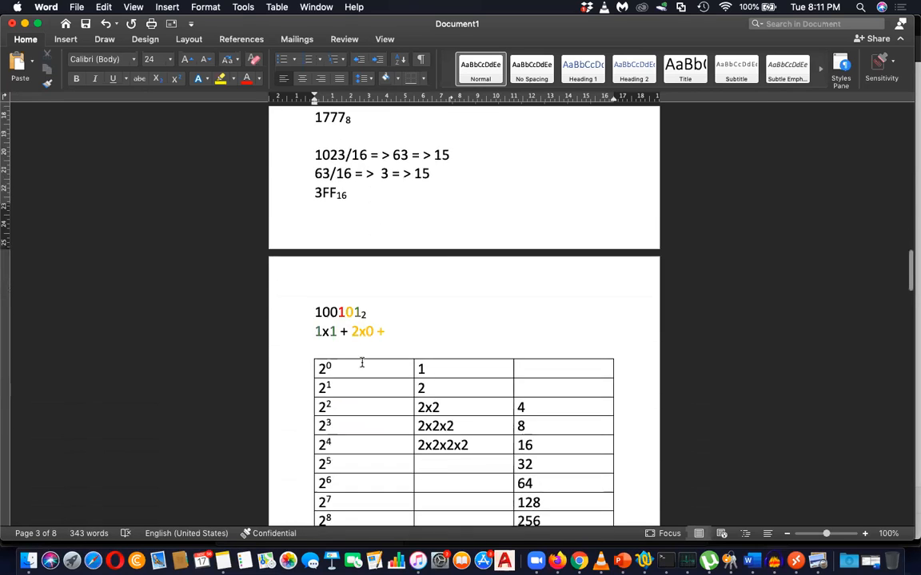
scroll(down, 3)
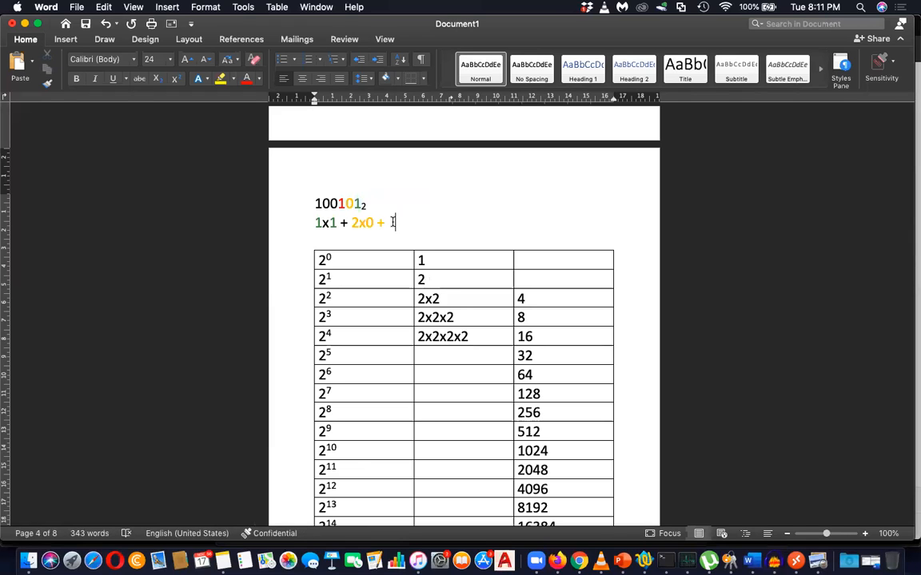
- Add the third term 4 x1 after 2x0 + and colour it red to match its digit
drag(825, 534, 834, 534)
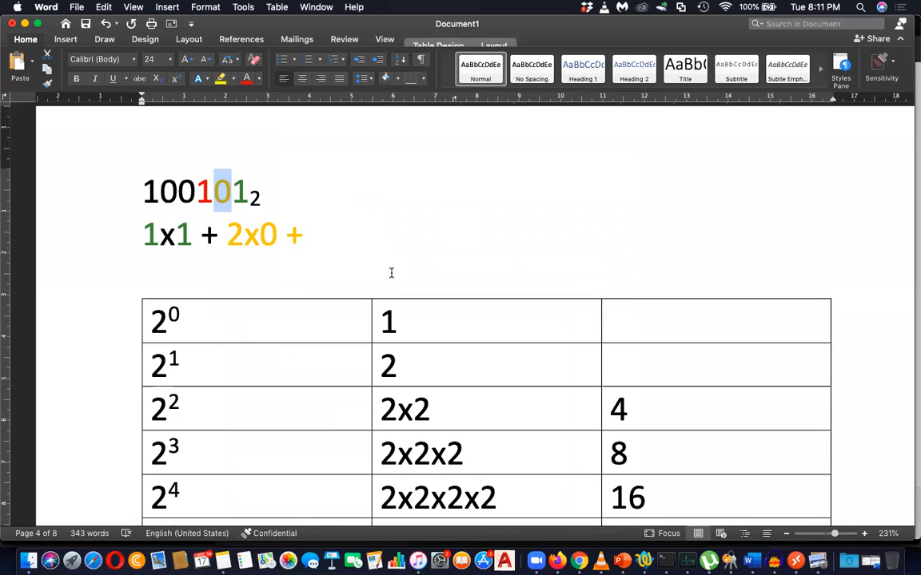
double_click(388, 366)
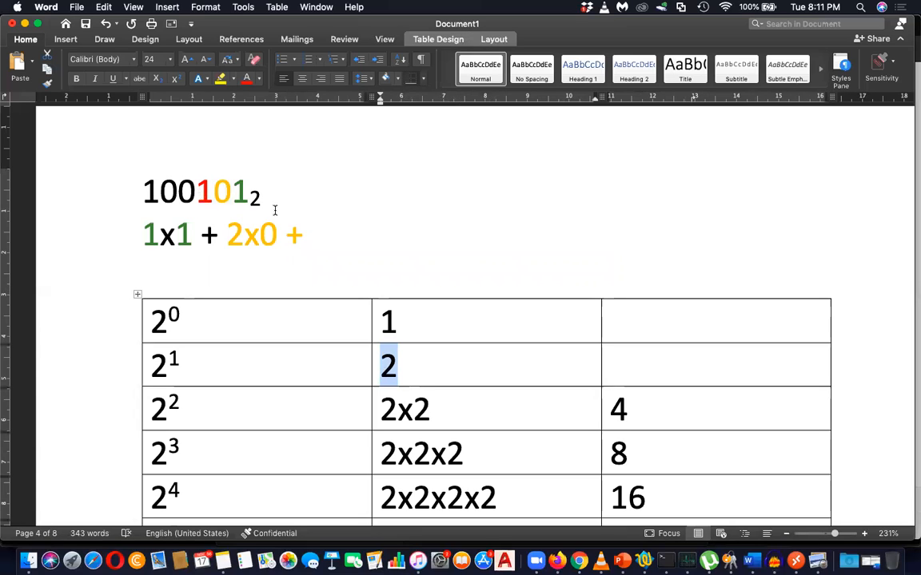
click(327, 234)
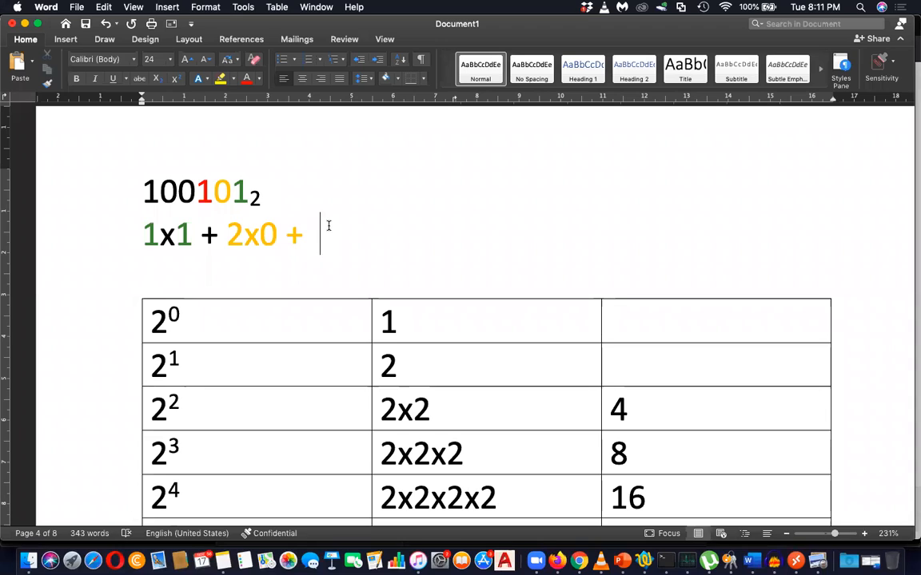
text(4 x1)
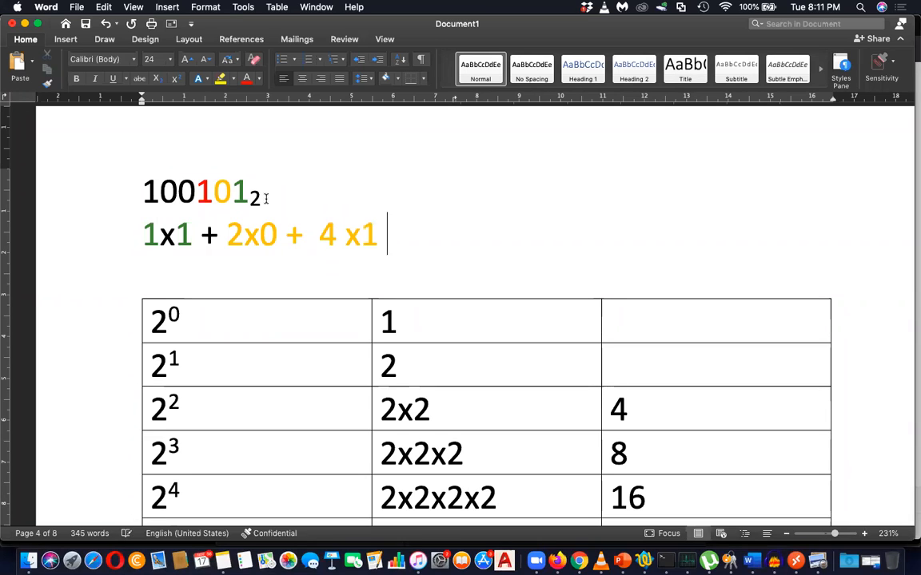
double_click(204, 191)
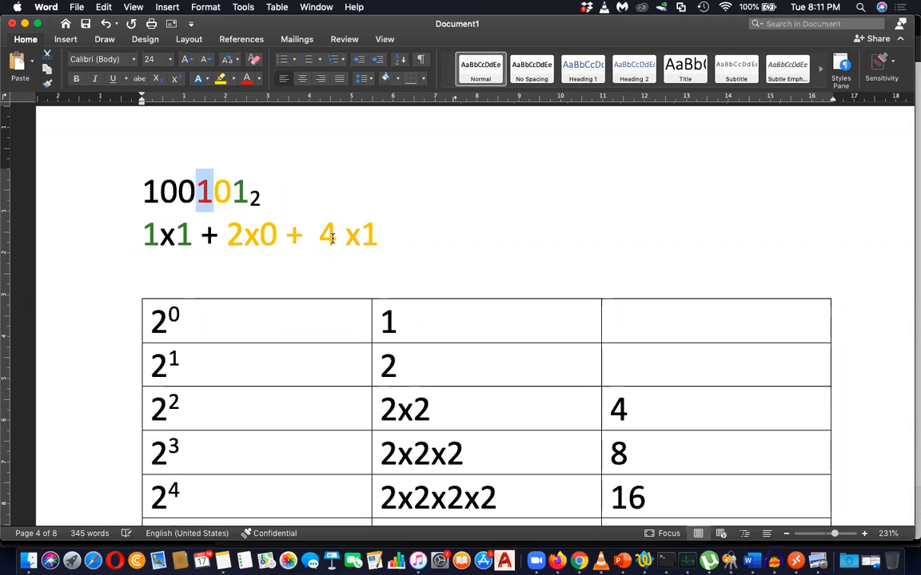
drag(319, 233, 393, 233)
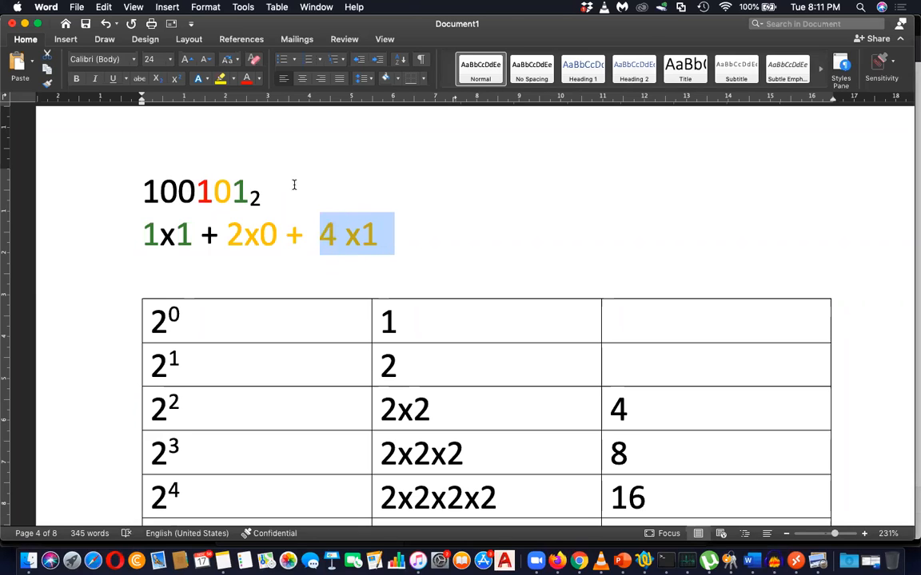
click(390, 233)
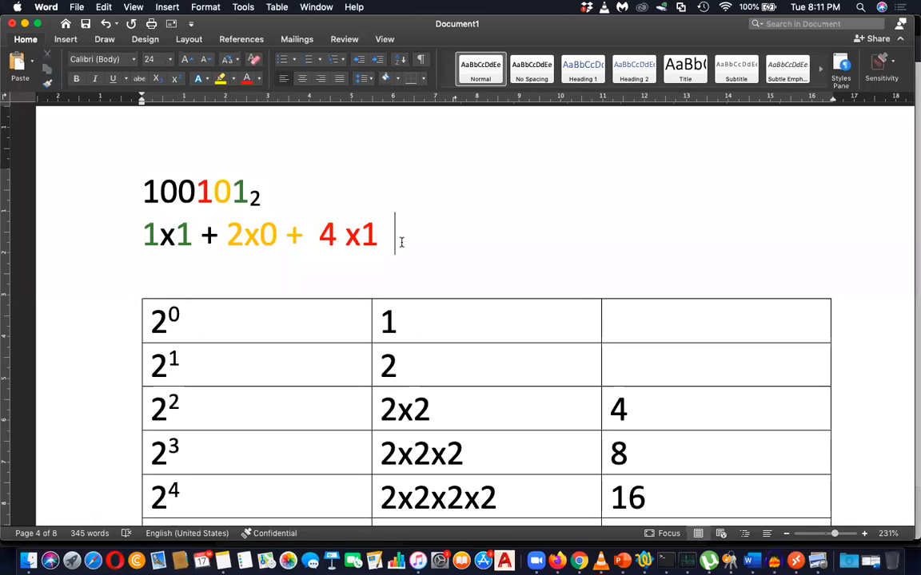
- Append a plus sign and begin the fourth term 8 x after it
text(+)
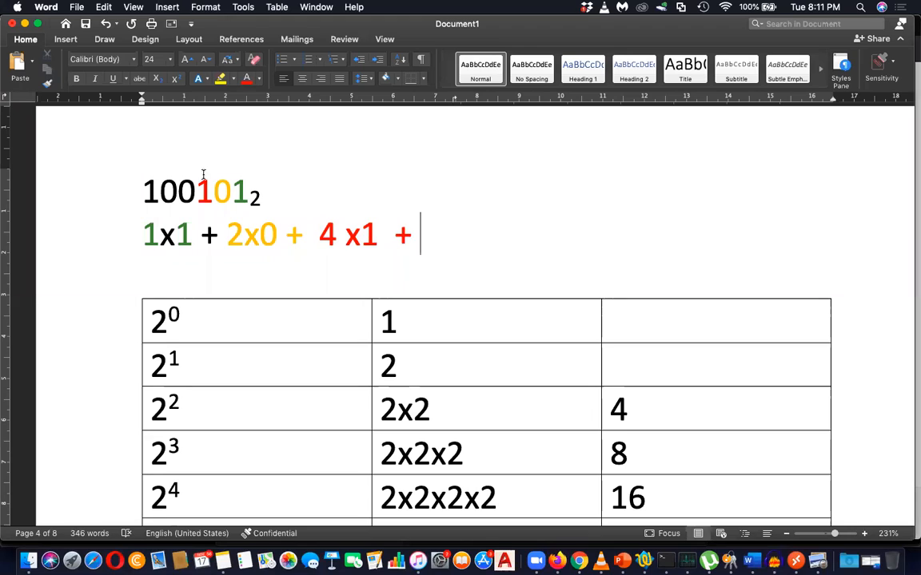
double_click(184, 194)
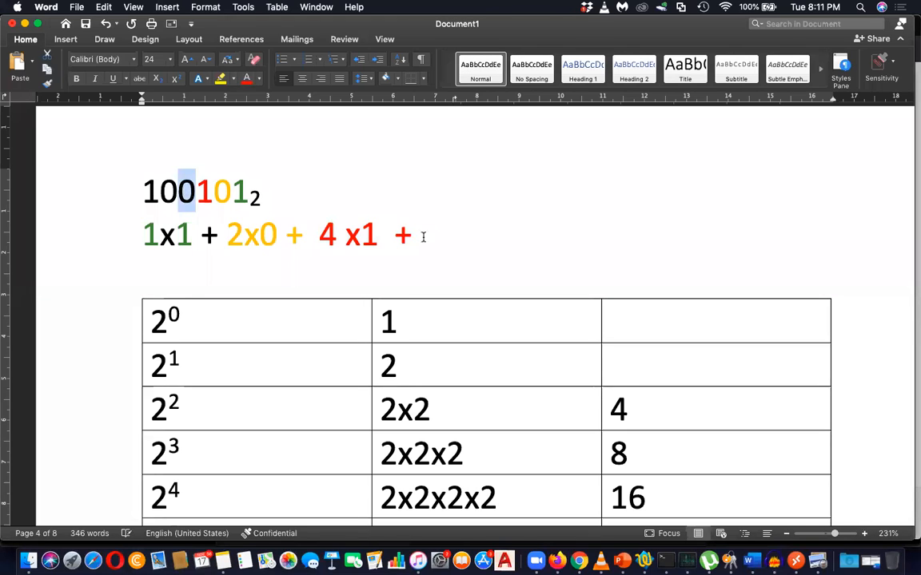
click(422, 235)
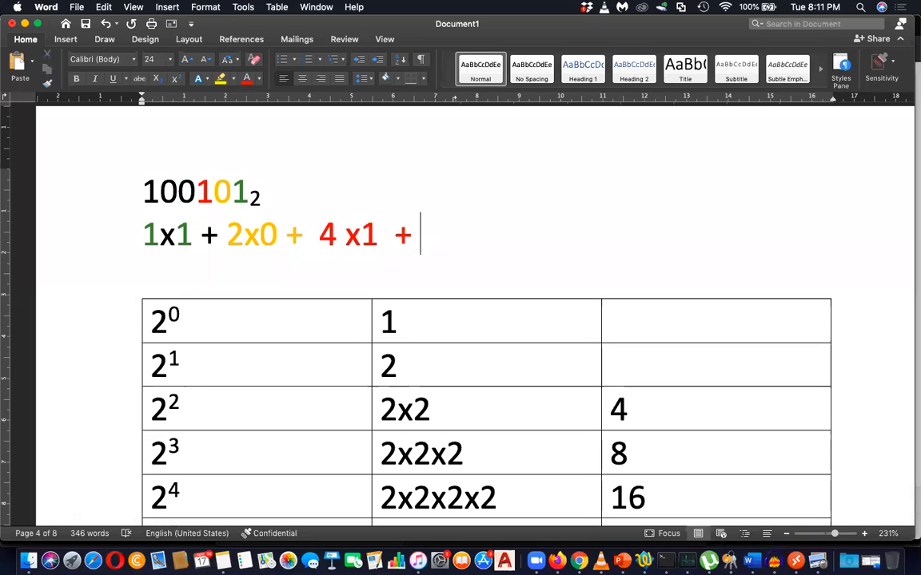
text(8 x0)
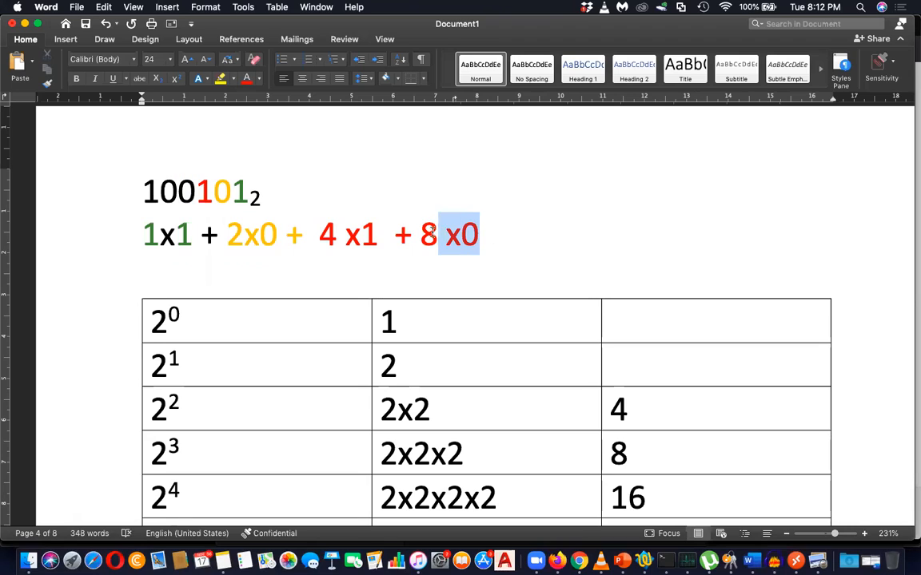
- Write the 8 x0 and 16 x 0 terms, colouring each to match its binary digit
click(253, 78)
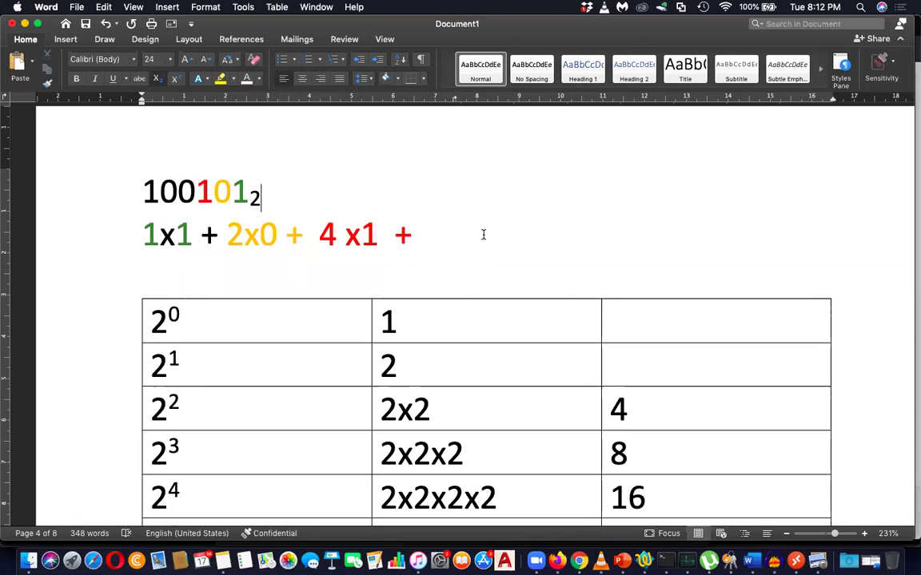
drag(419, 233, 480, 234)
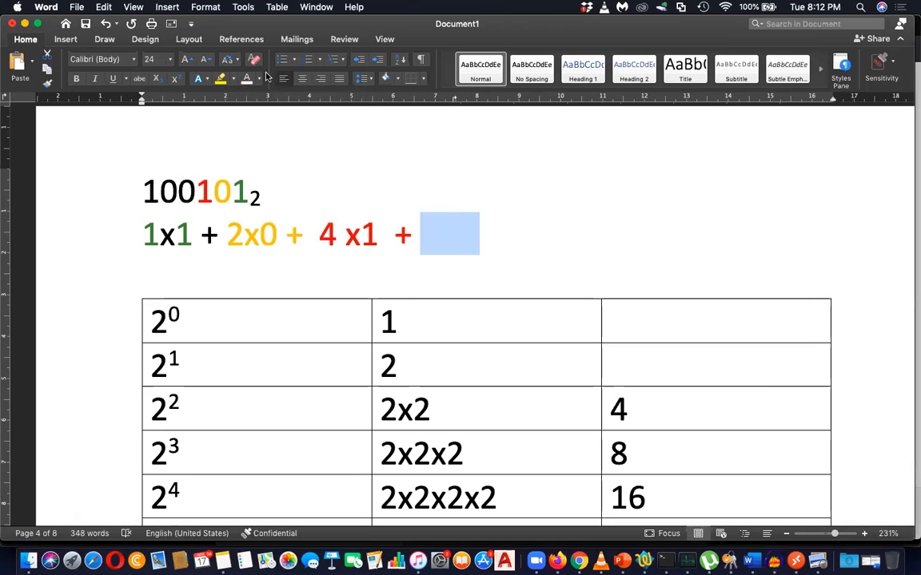
text(8 x0 +)
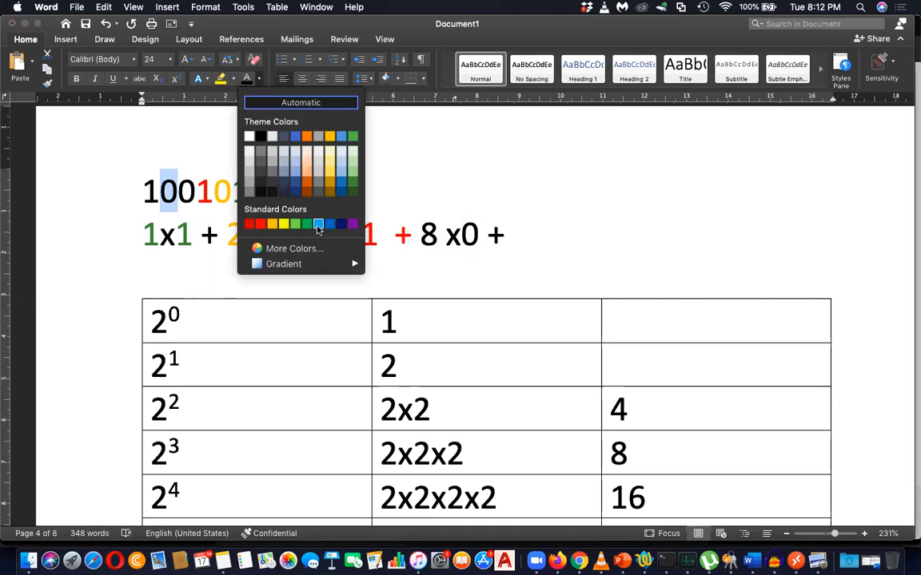
click(318, 224)
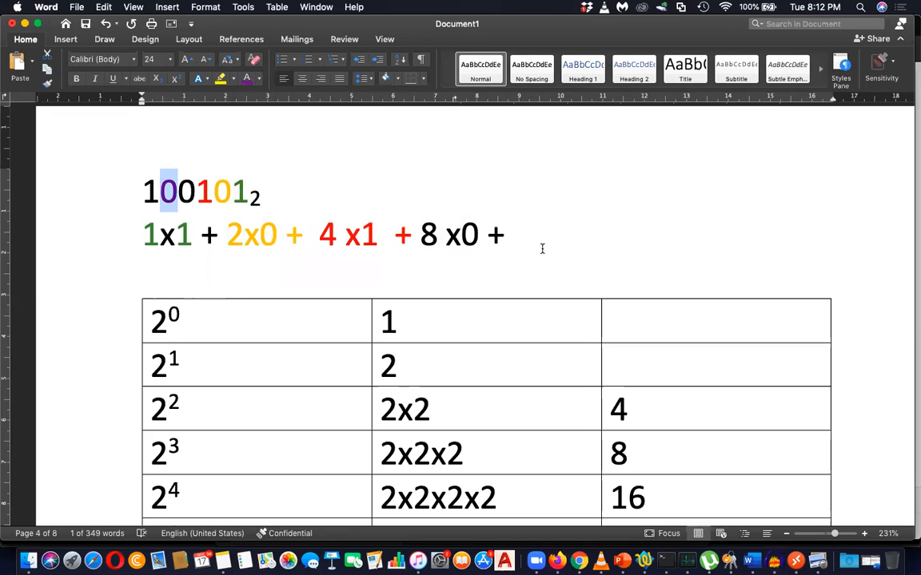
text(16 x 0)
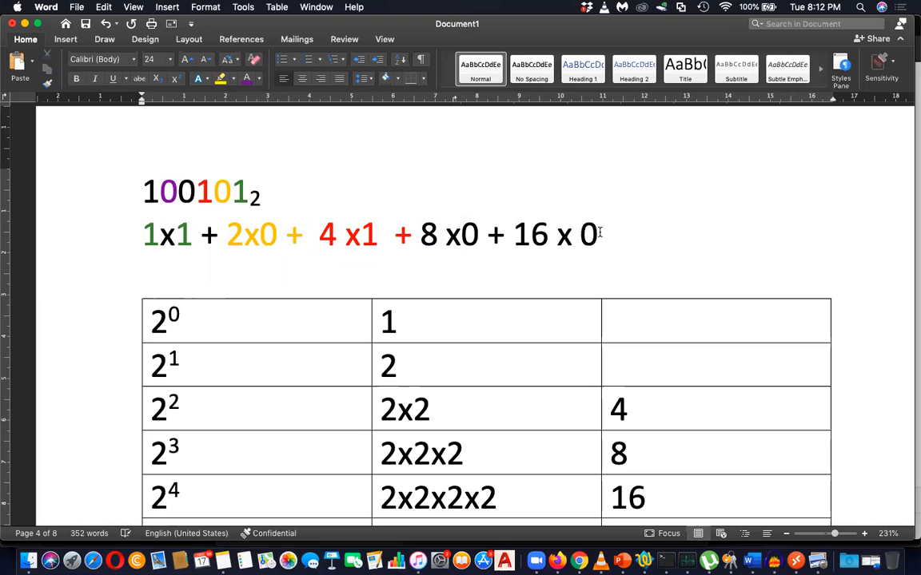
drag(515, 233, 598, 234)
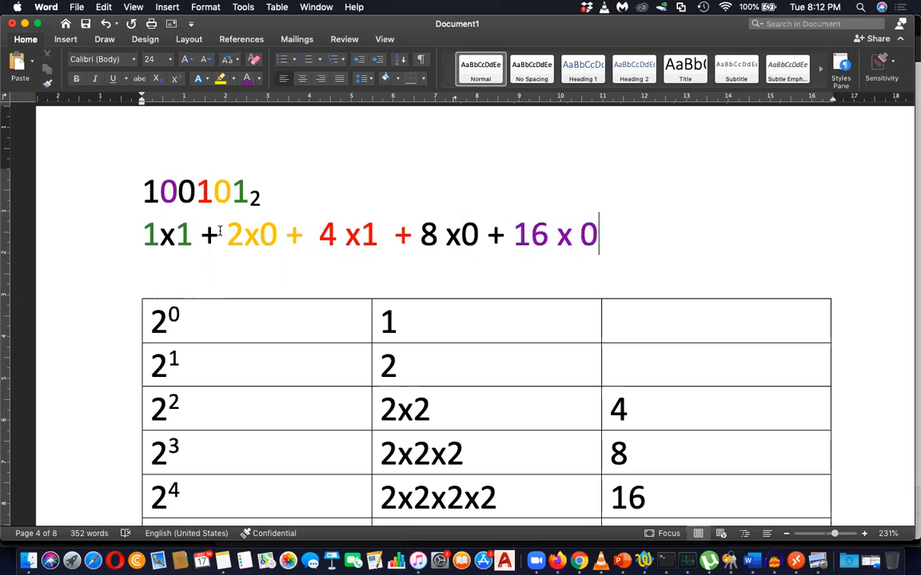
double_click(170, 192)
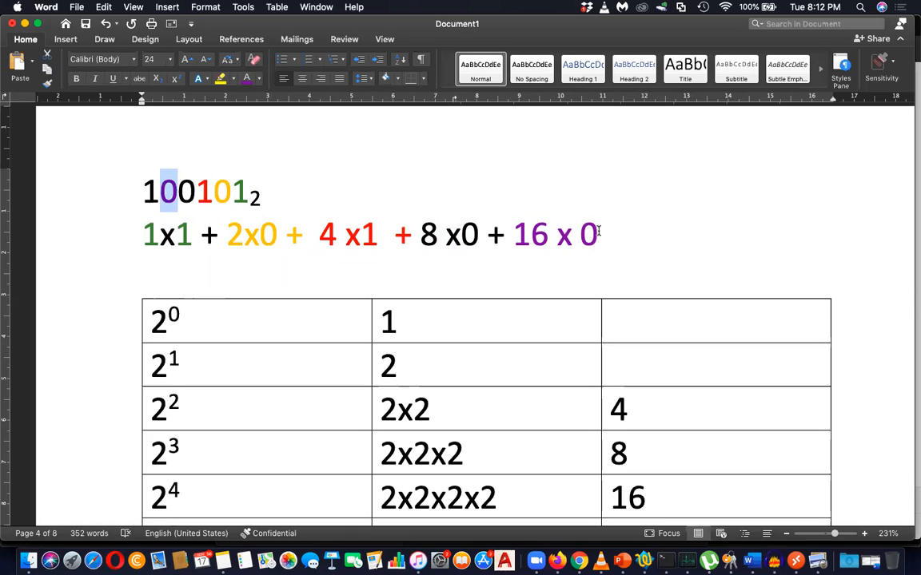
- Finish the line with + 32 x 1 = and colour-match the remaining terms
text(+)
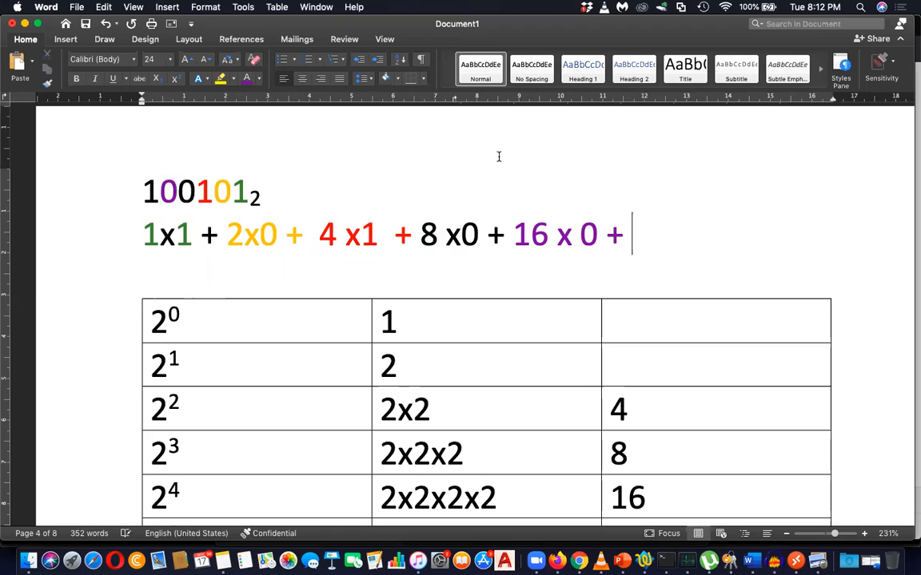
mouse_move(161, 138)
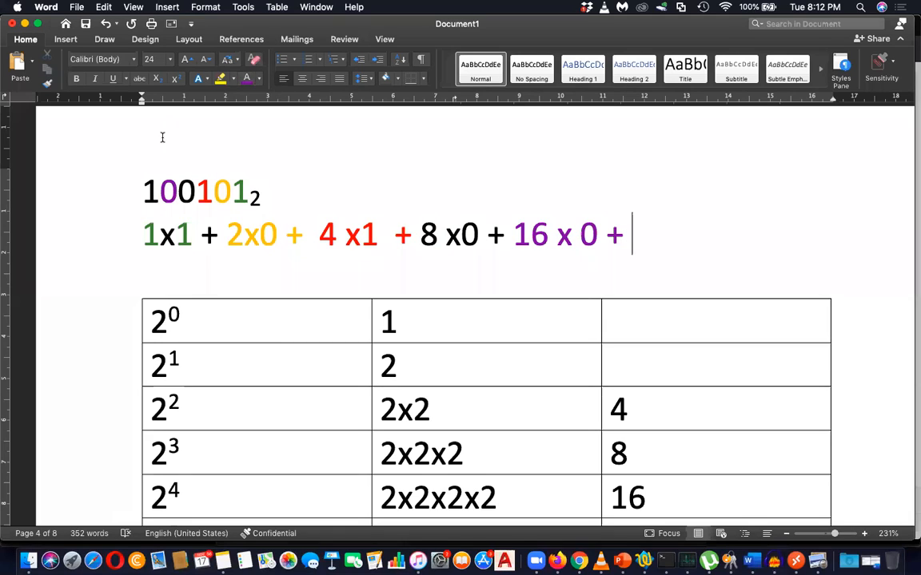
click(259, 78)
text( 3)
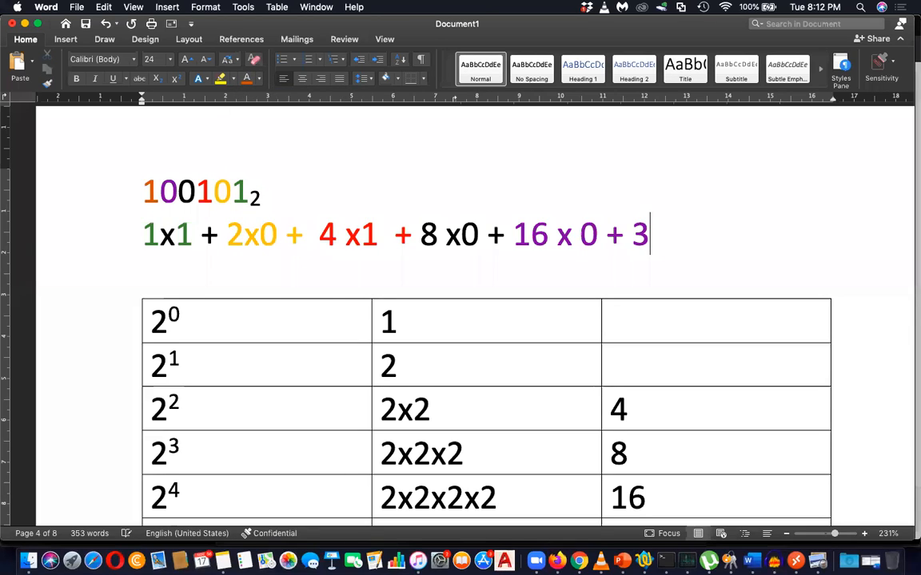
text(2 x 1)
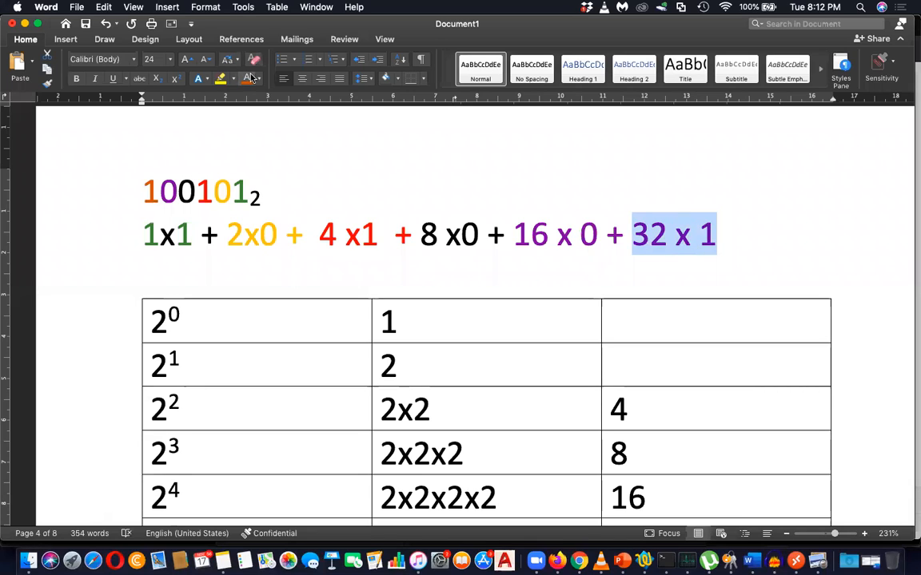
click(732, 233)
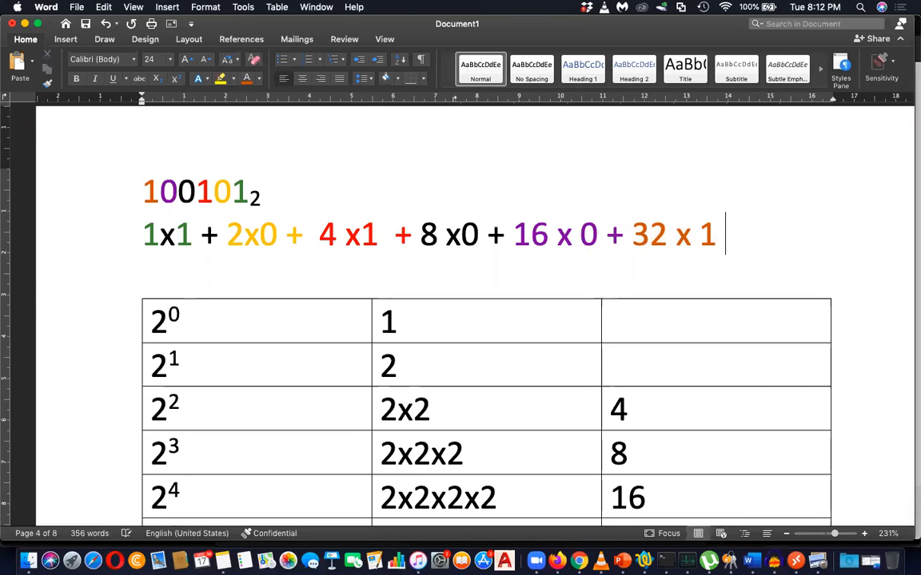
text(=)
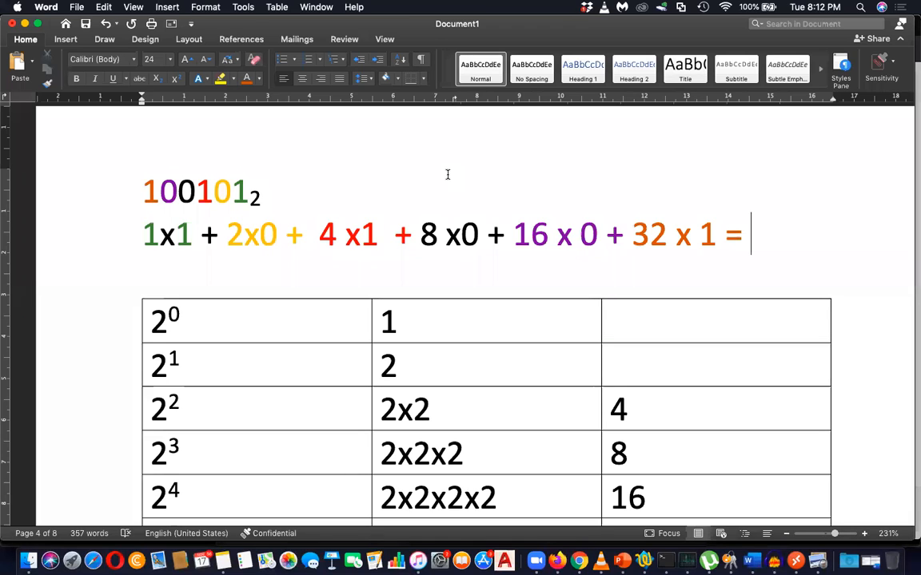
drag(633, 234, 719, 234)
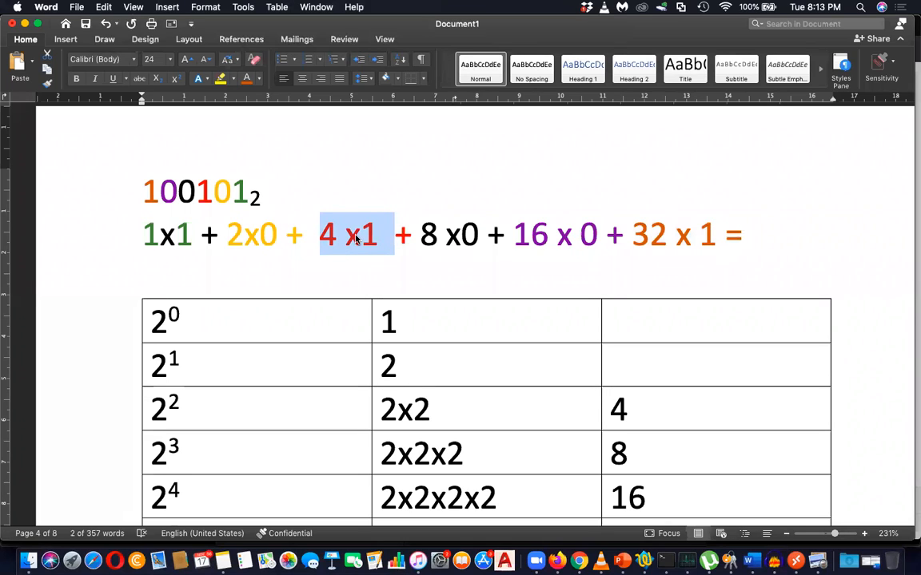
- Write the decimal result 37₁₀ after the equals sign with a subscript 10
click(780, 237)
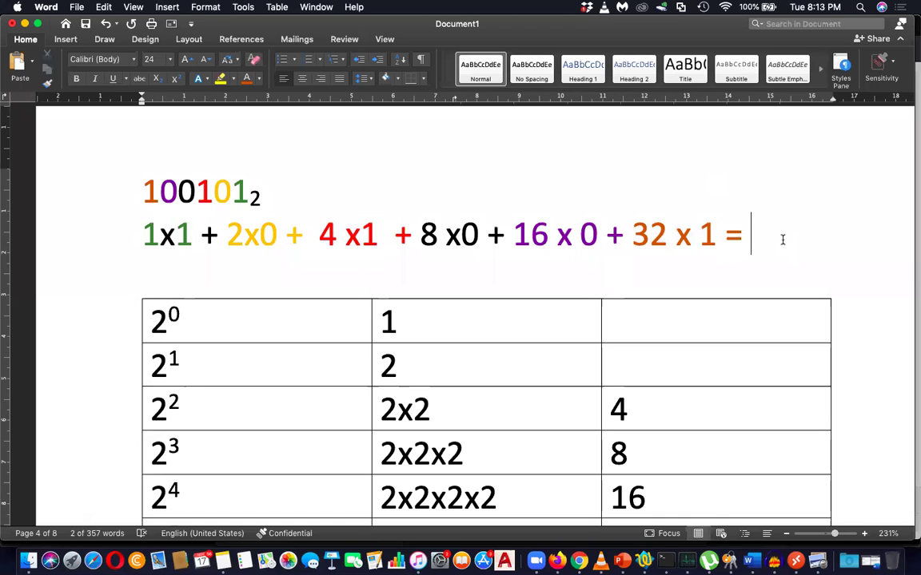
text(3710)
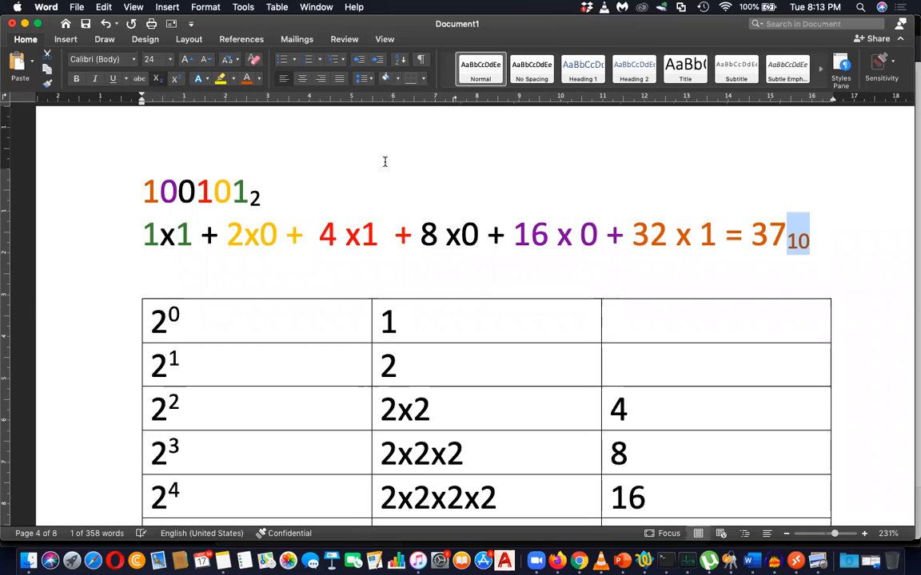
drag(807, 233, 751, 233)
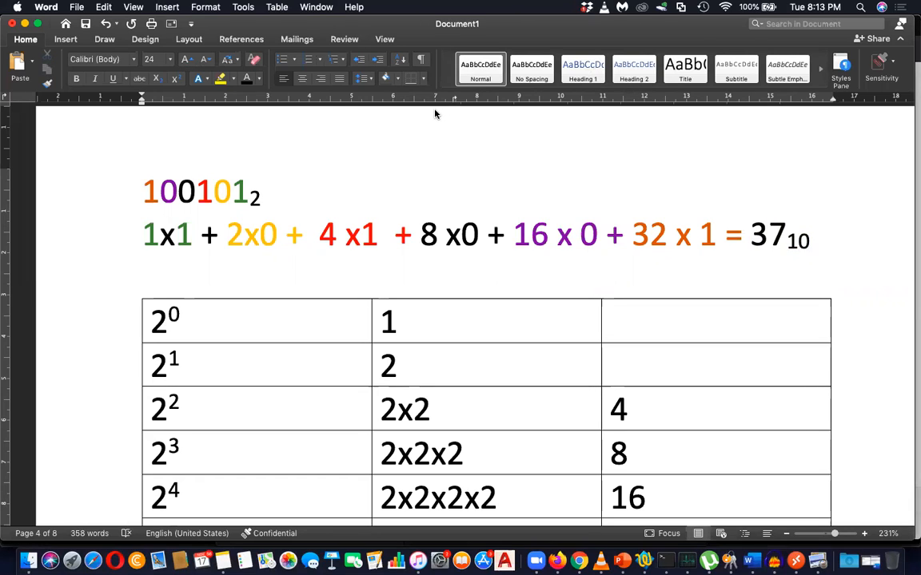
mouse_move(352, 94)
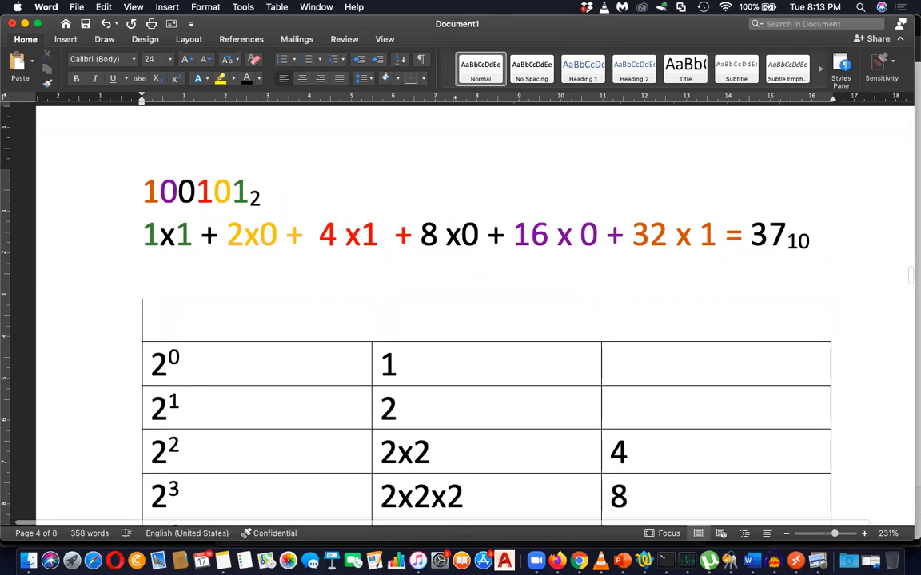
scroll(down, 3)
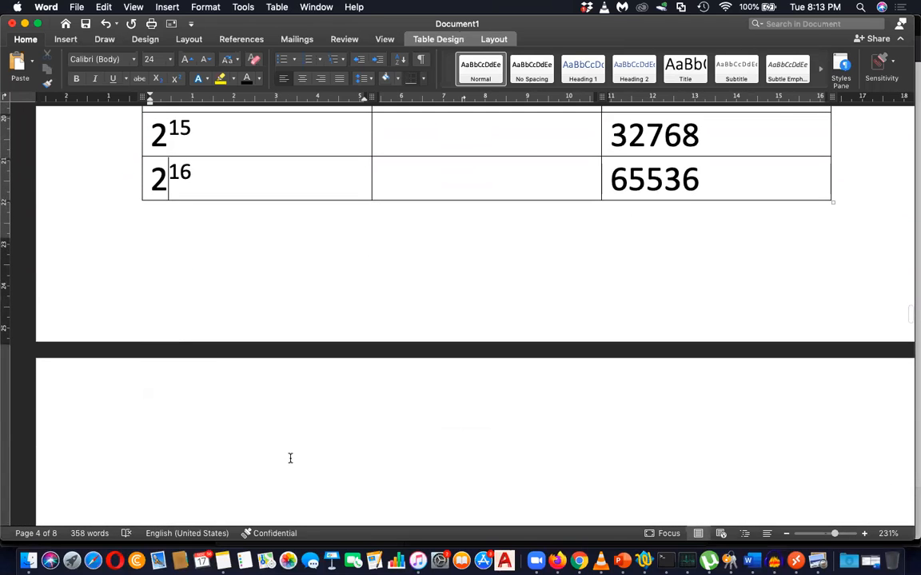
text(1011)
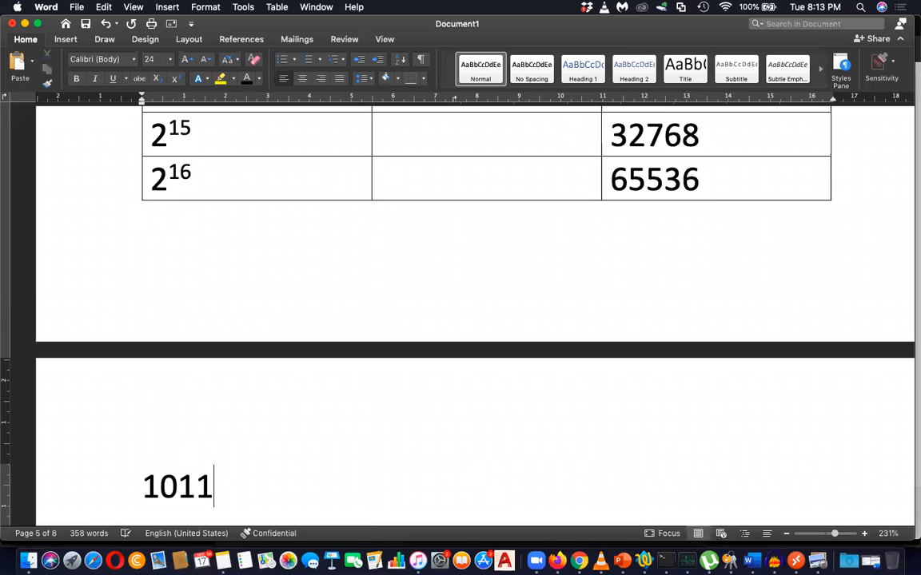
text(010110)
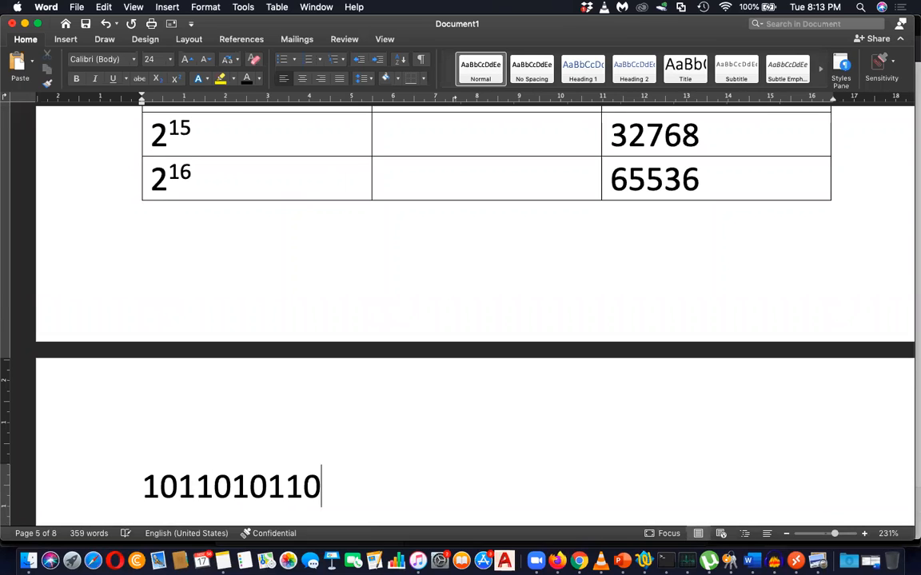
text(2)
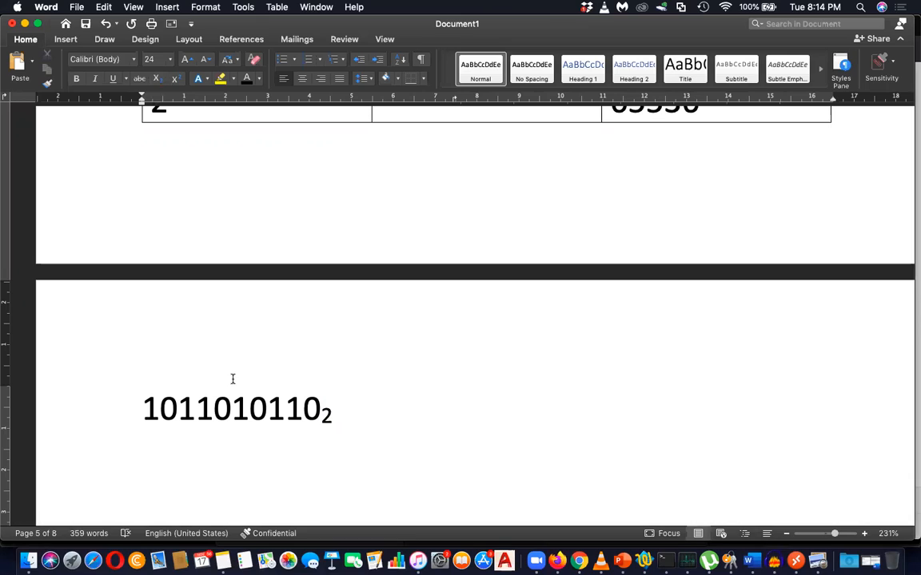
mouse_move(372, 7)
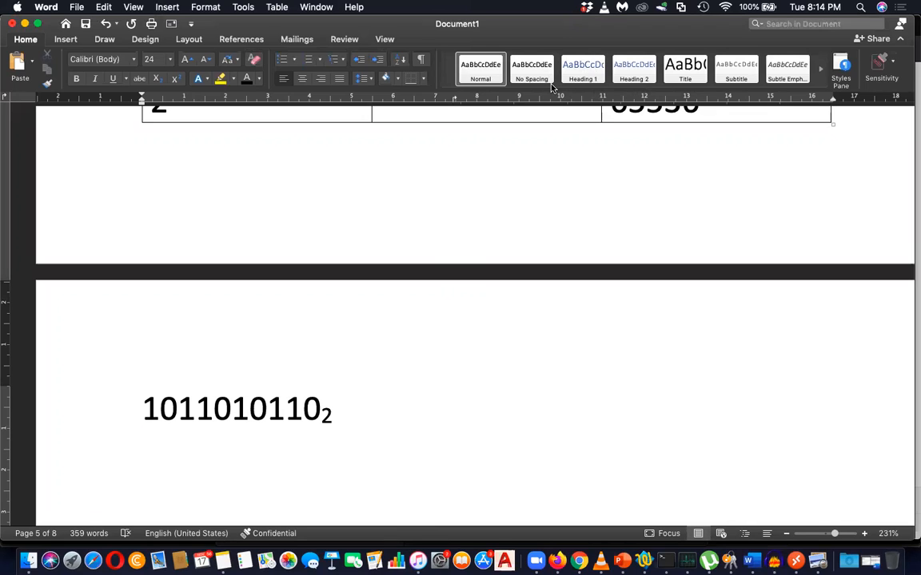
mouse_move(720, 108)
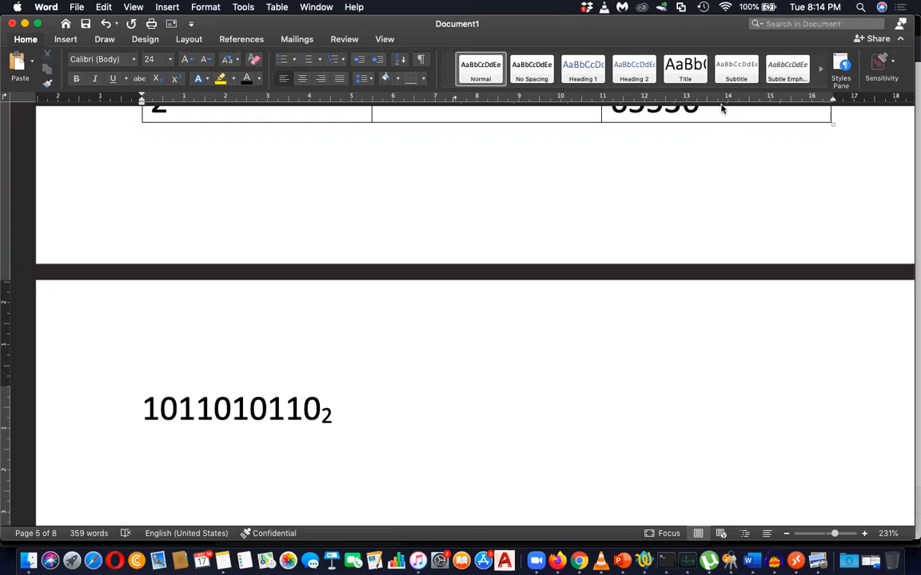
mouse_move(577, 559)
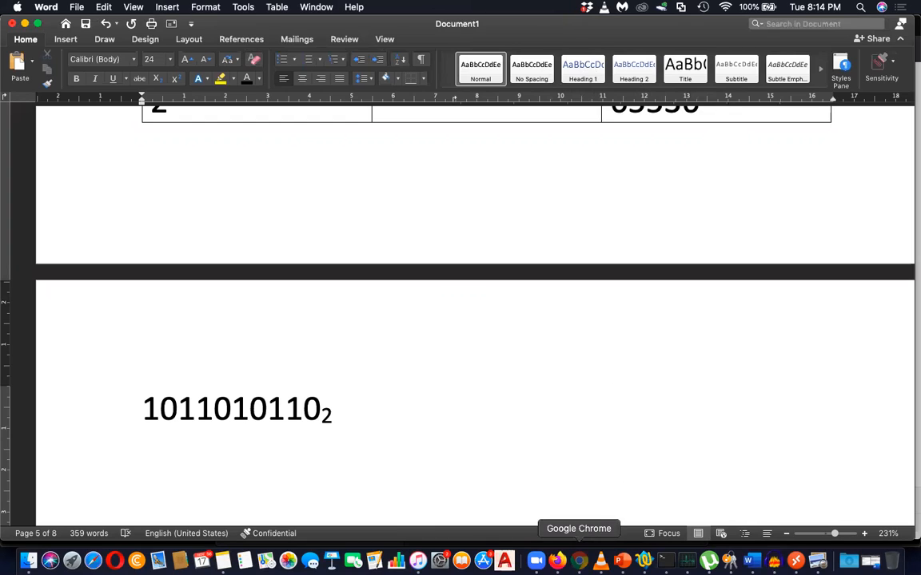
click(569, 560)
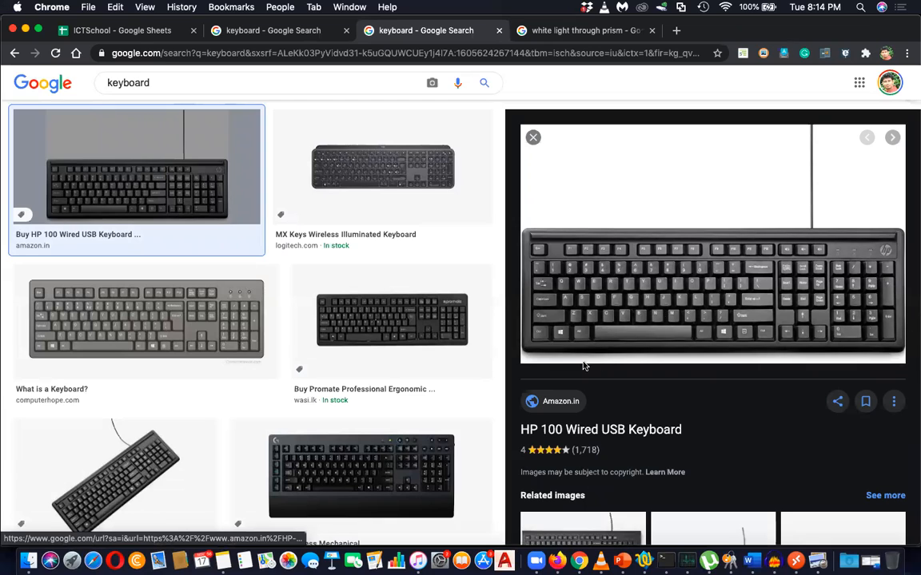
mouse_move(645, 317)
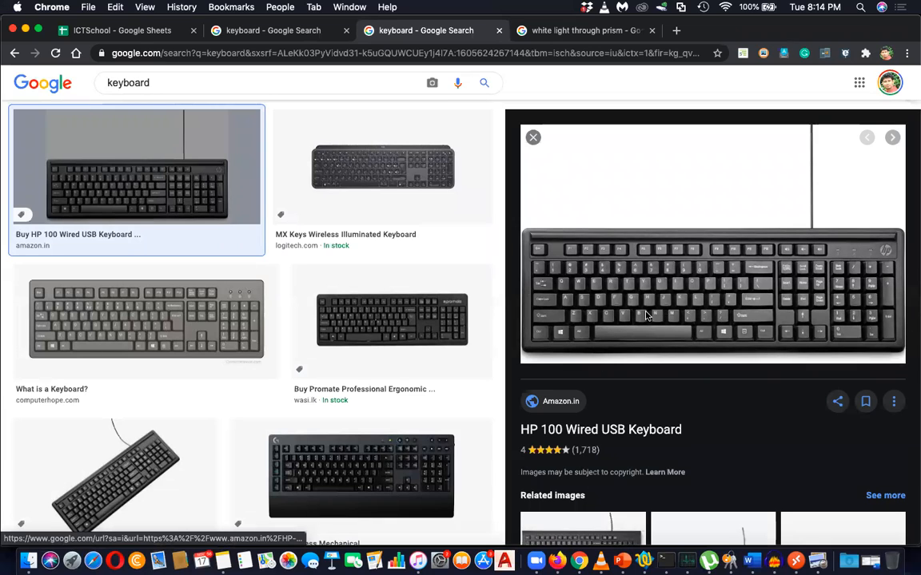
mouse_move(577, 335)
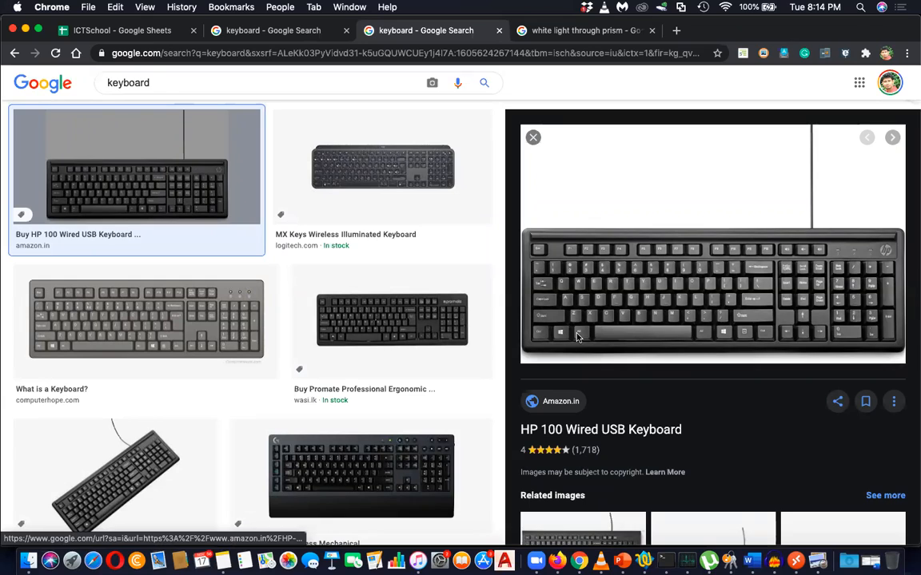
mouse_move(841, 315)
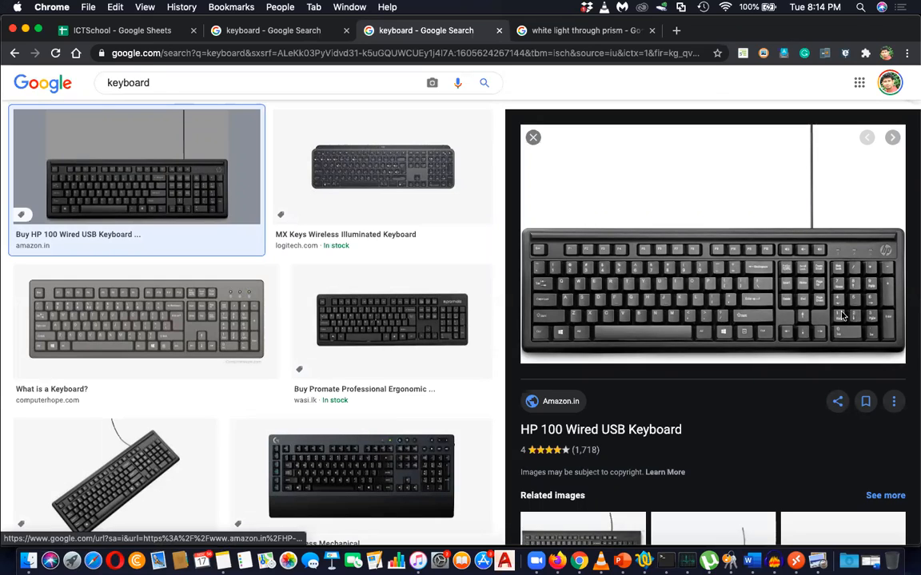
mouse_move(860, 310)
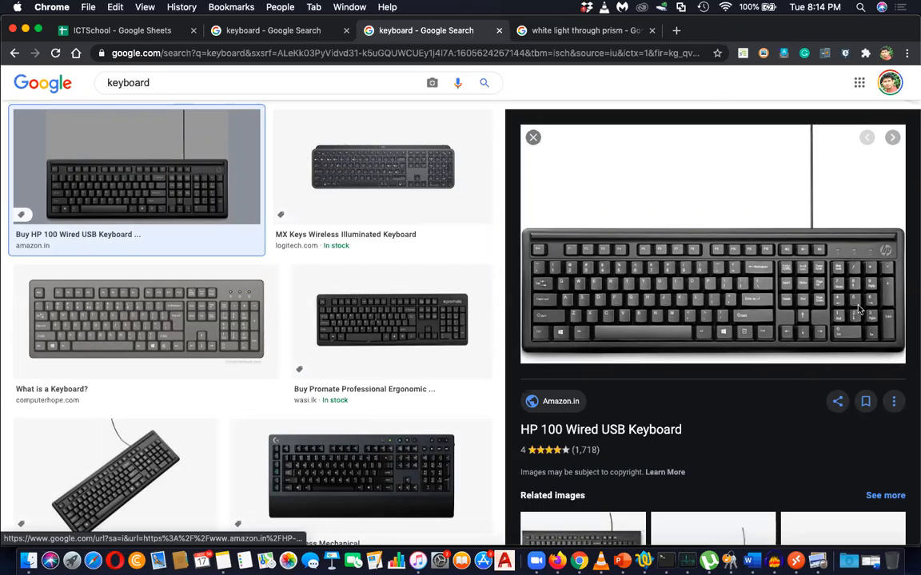
mouse_move(579, 340)
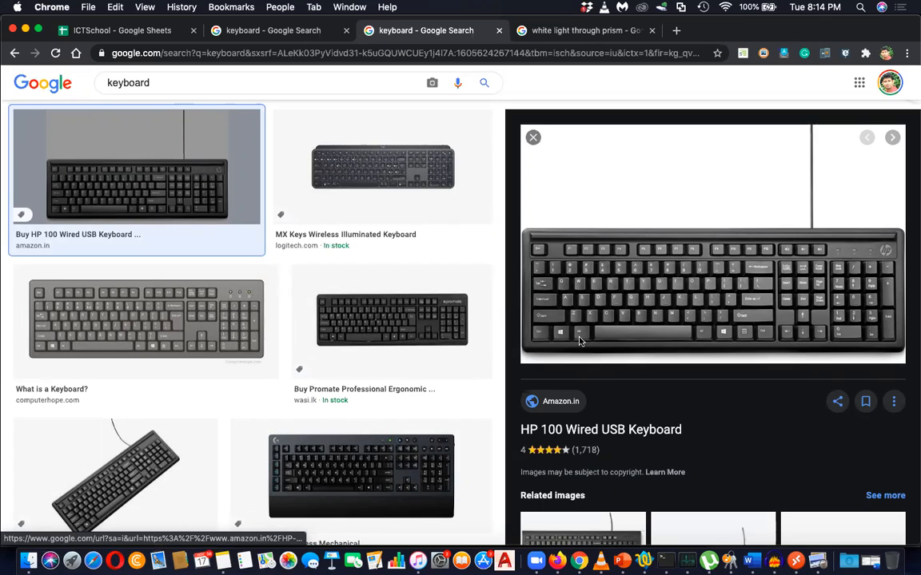
mouse_move(850, 317)
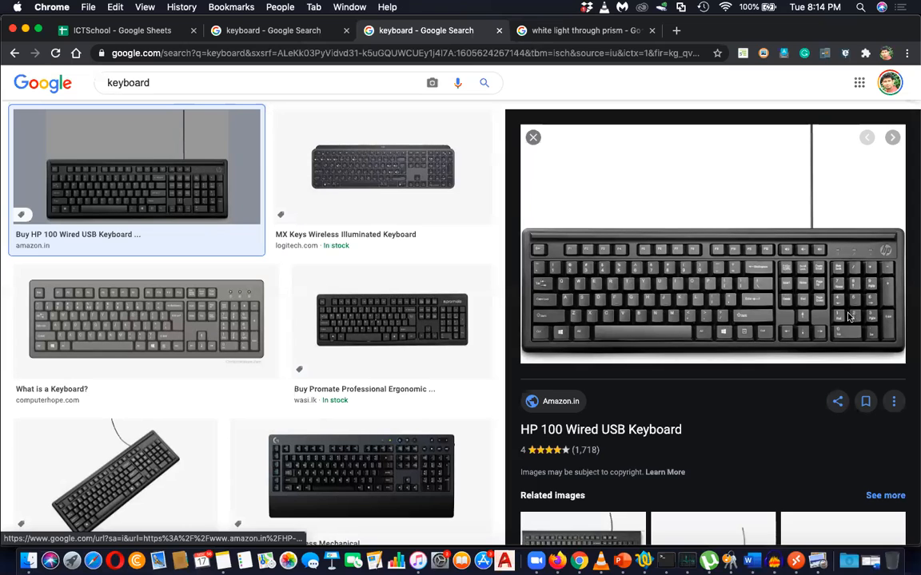
mouse_move(567, 346)
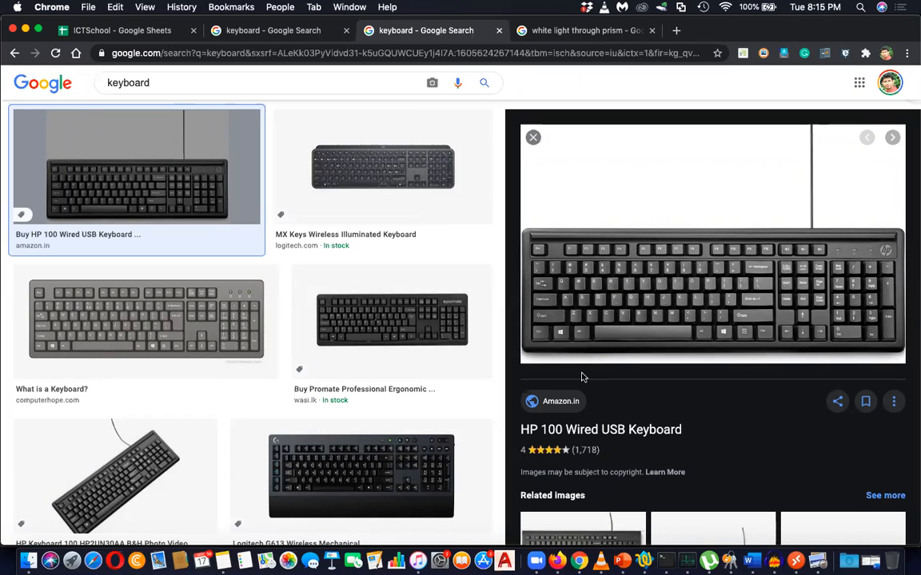
mouse_move(583, 356)
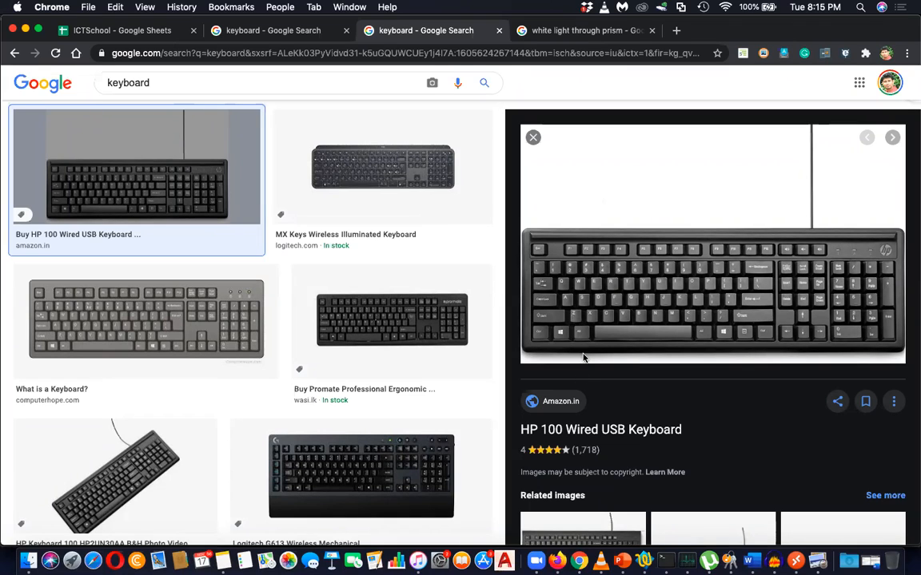
mouse_move(396, 31)
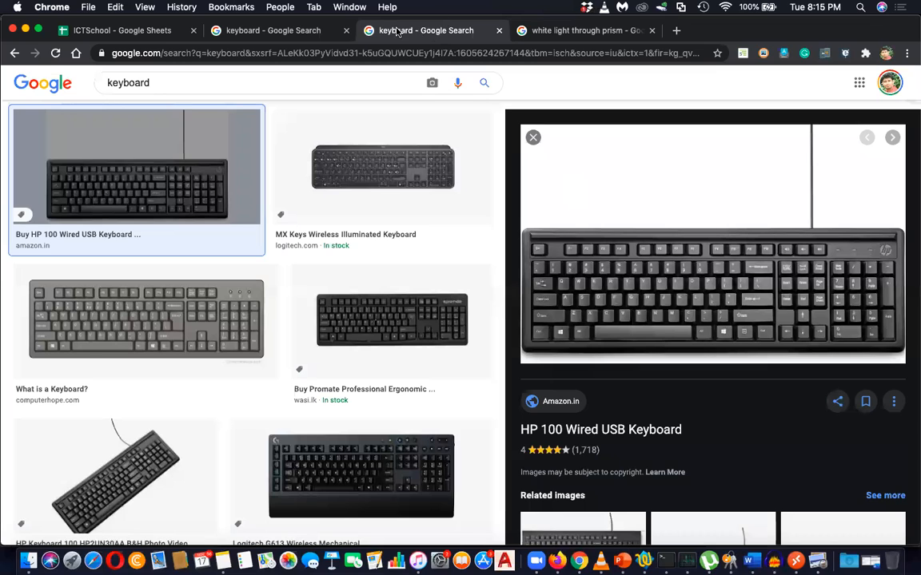
mouse_move(280, 31)
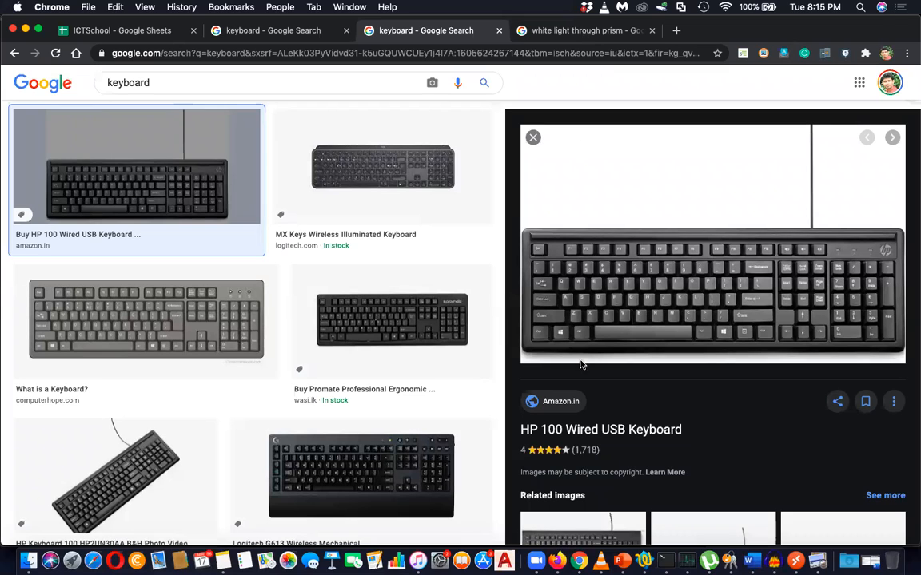
mouse_move(591, 354)
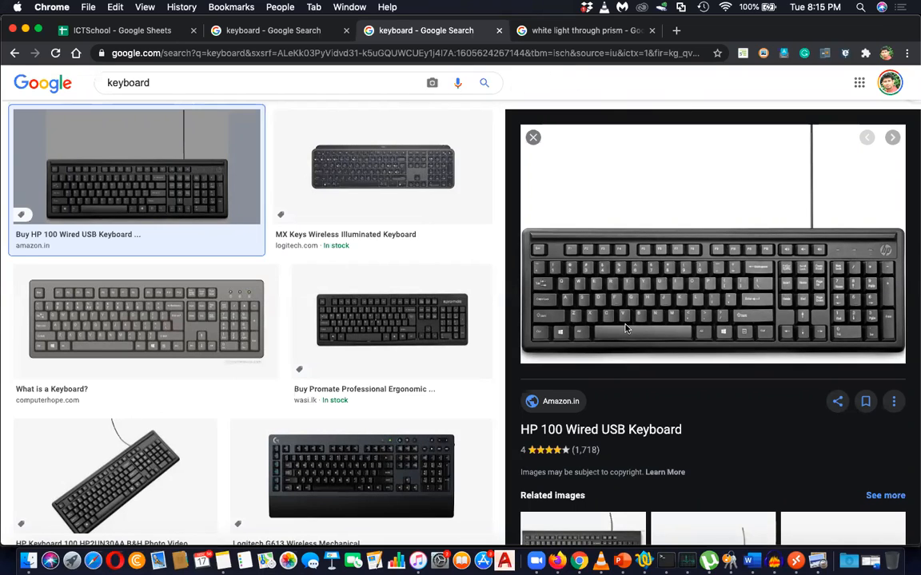
mouse_move(757, 370)
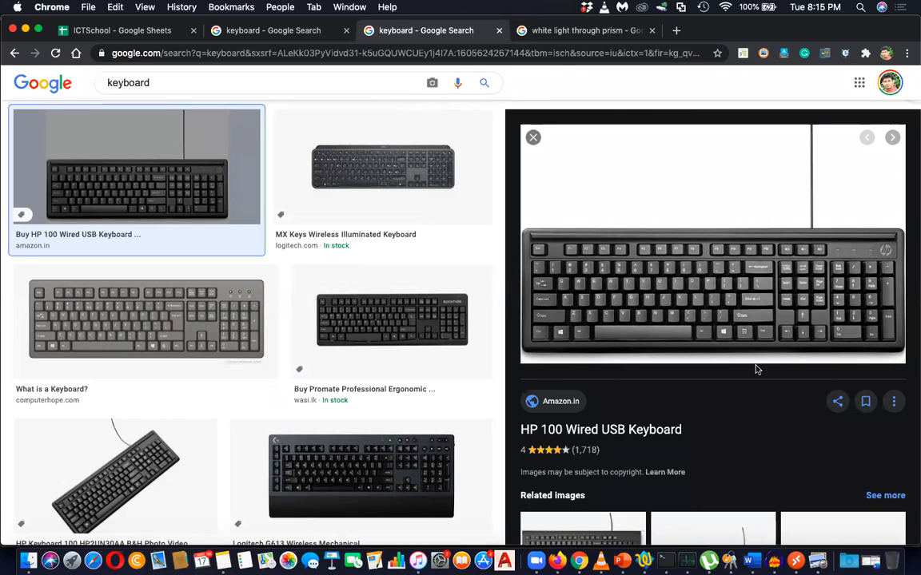
mouse_move(616, 338)
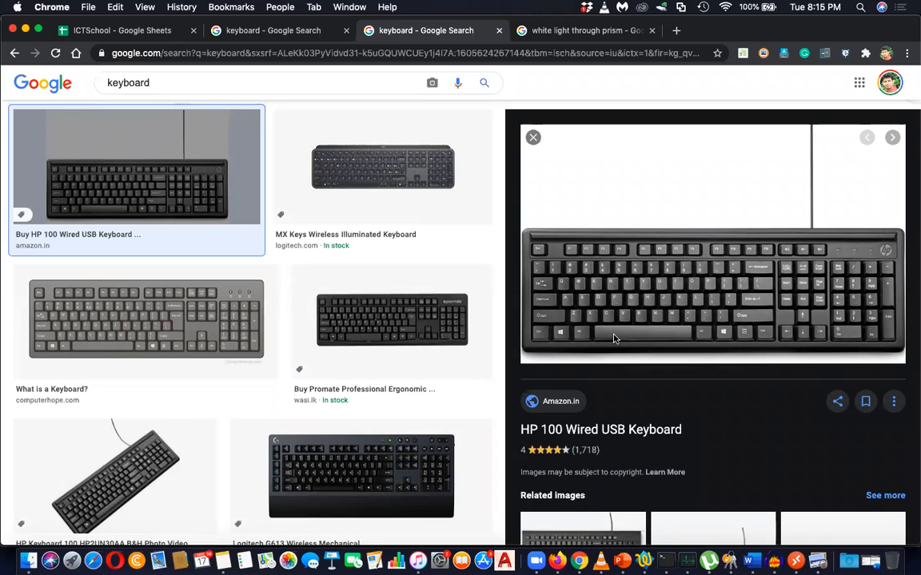
mouse_move(580, 336)
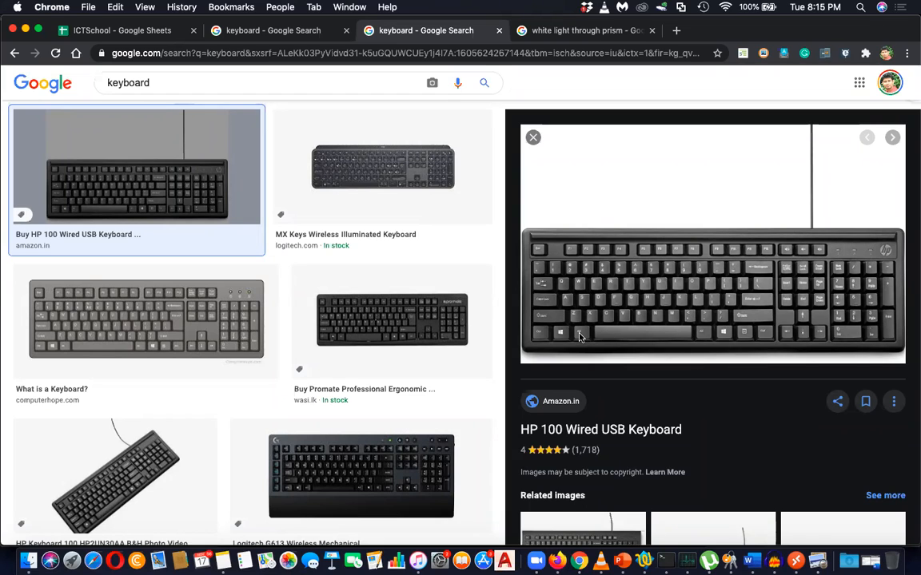
mouse_move(847, 316)
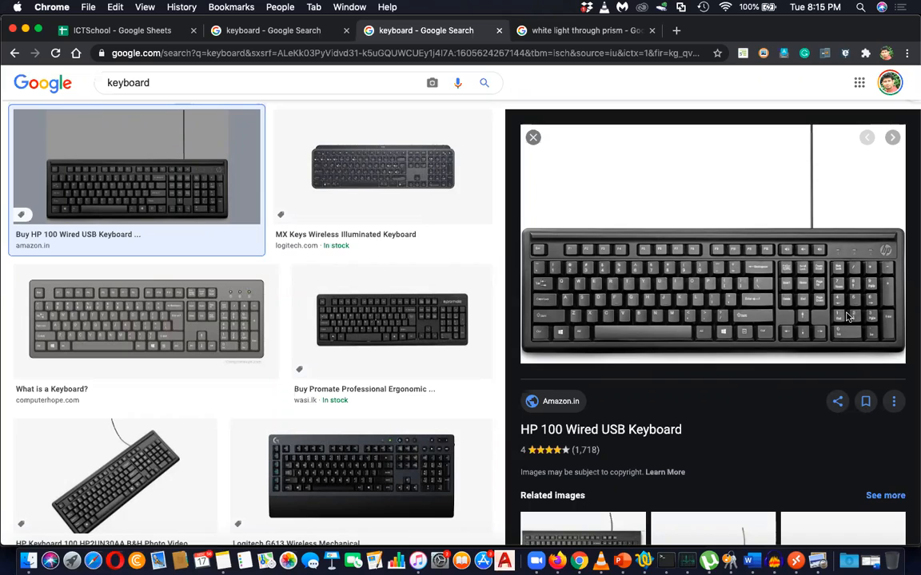
mouse_move(650, 331)
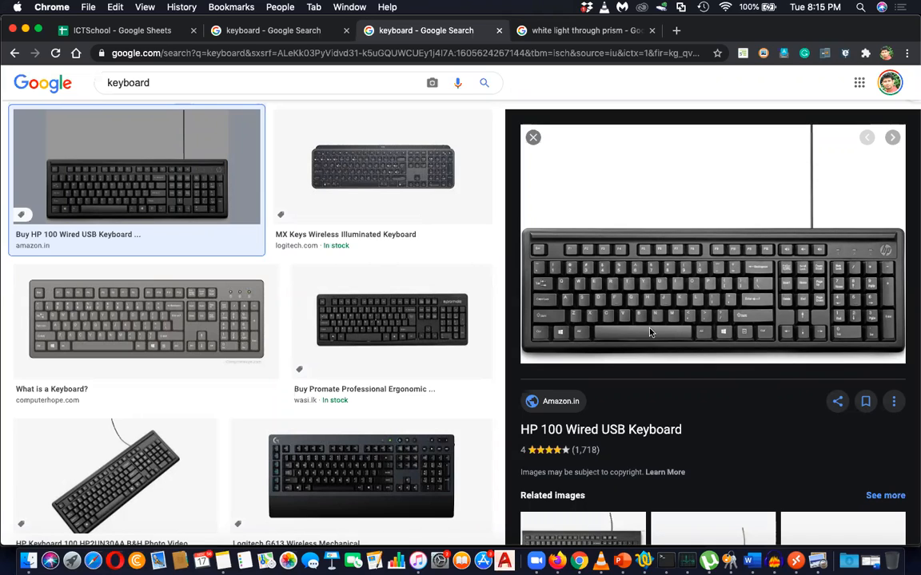
mouse_move(835, 326)
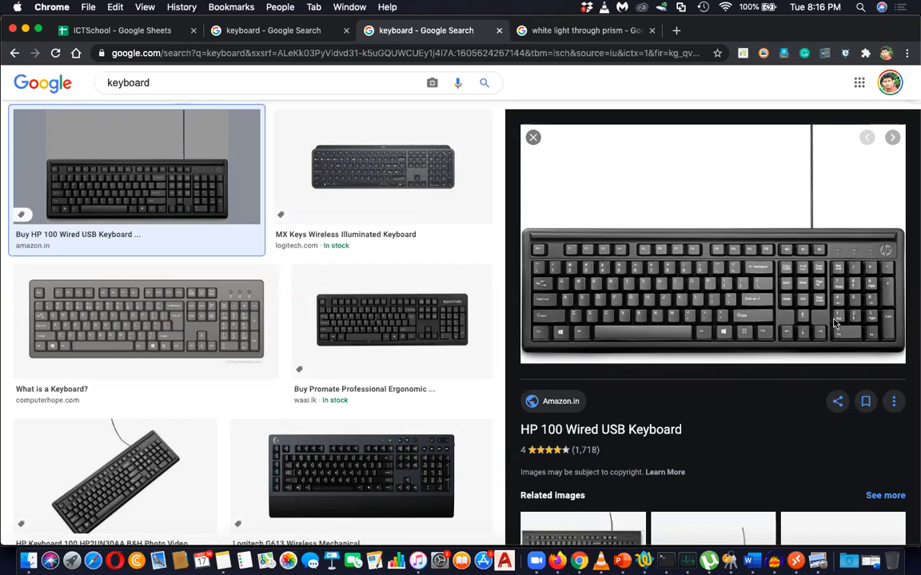
mouse_move(830, 289)
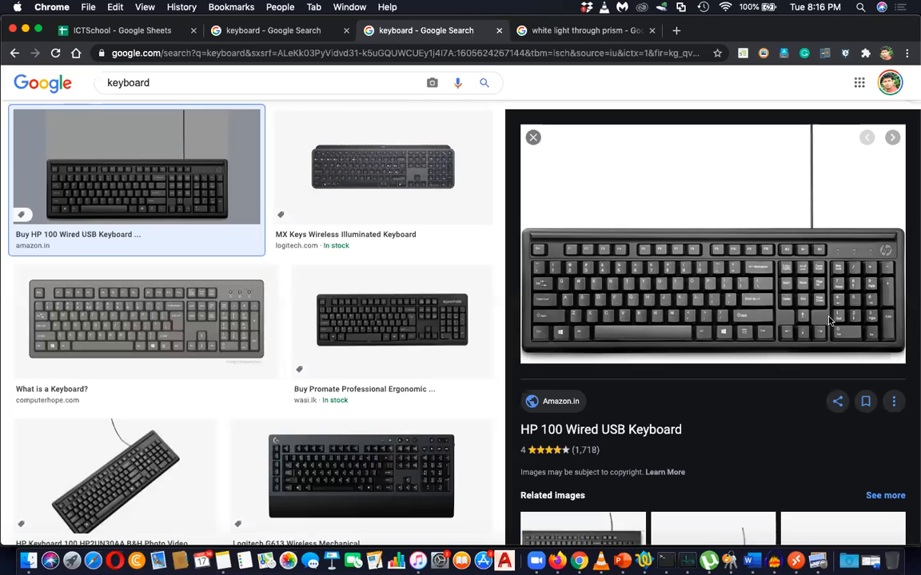
mouse_move(597, 275)
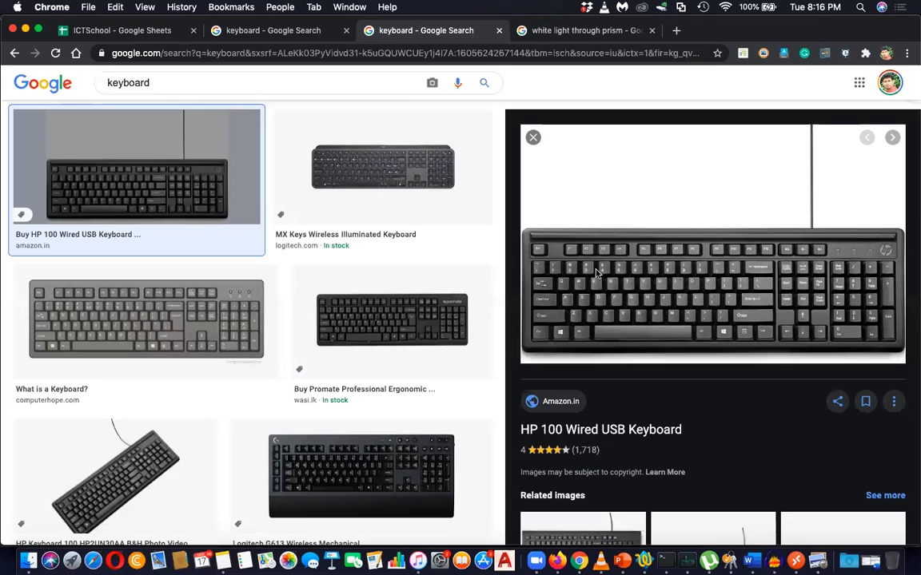
mouse_move(559, 274)
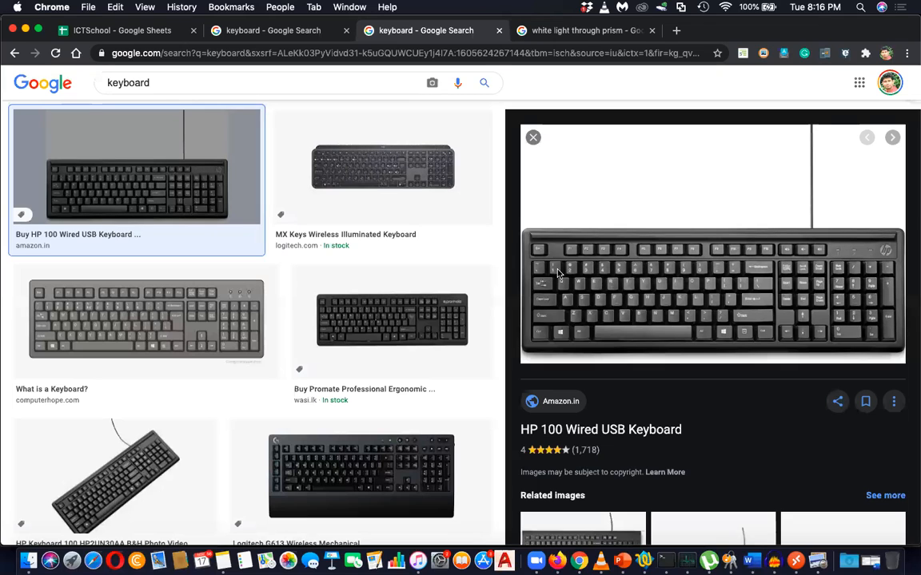
mouse_move(723, 269)
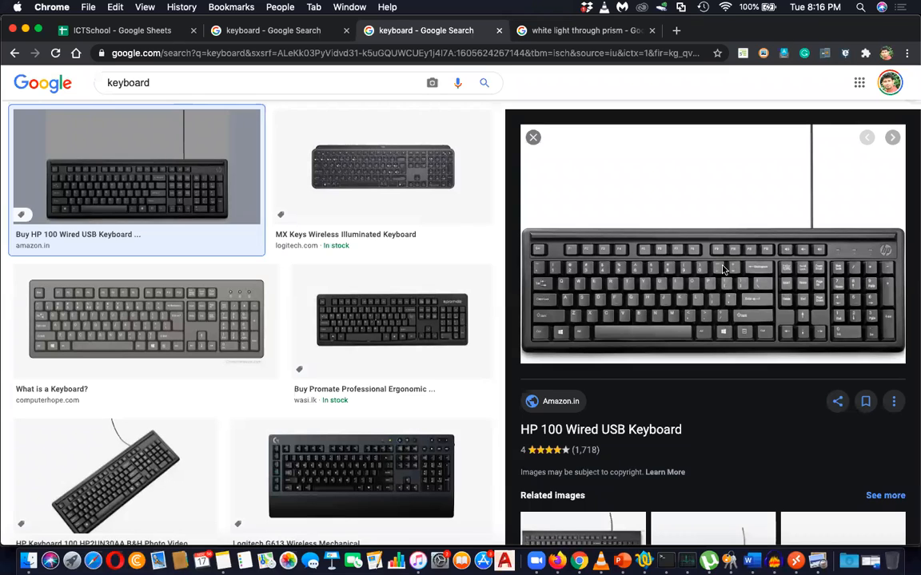
mouse_move(569, 291)
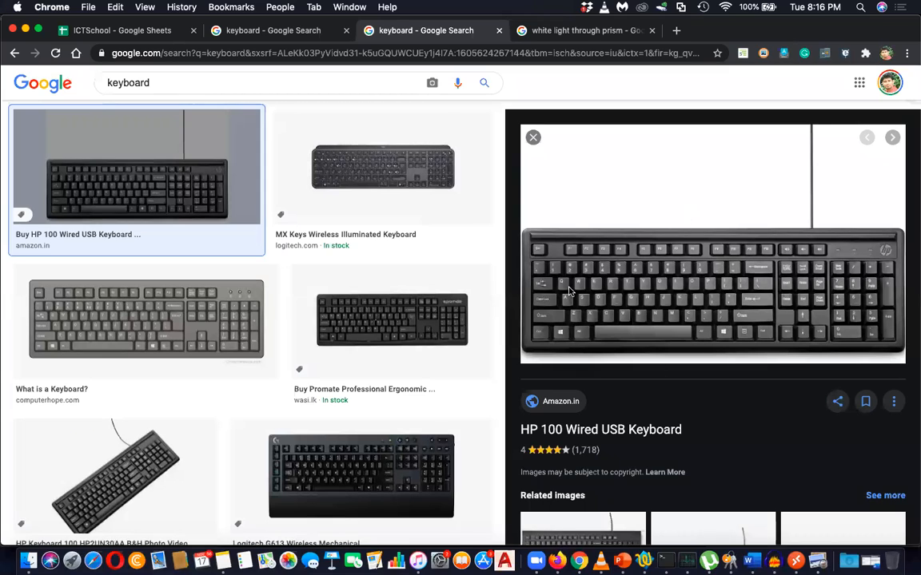
mouse_move(716, 269)
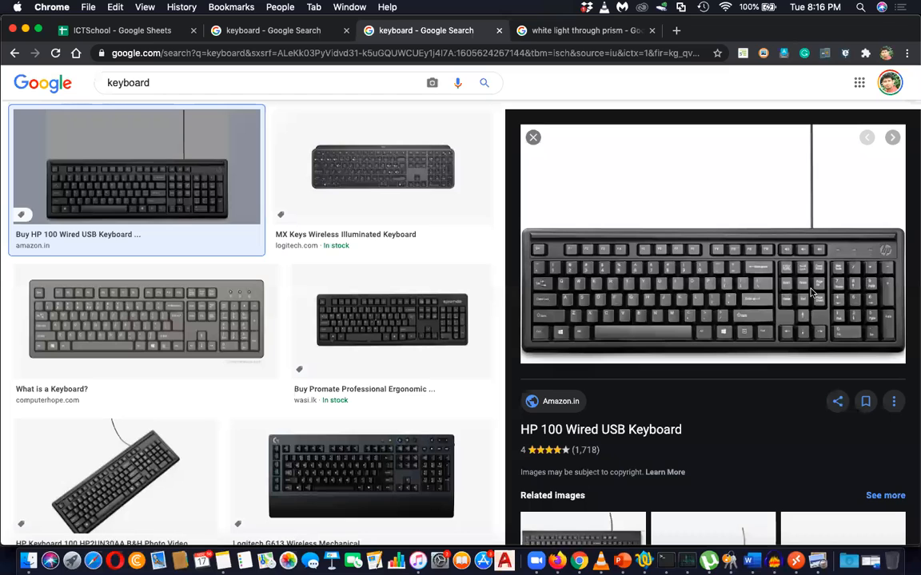
mouse_move(857, 281)
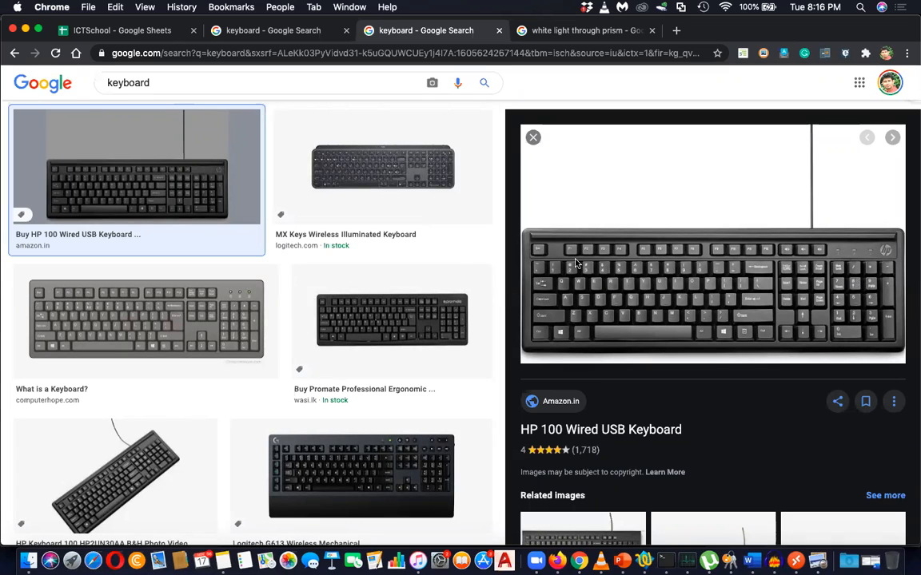
mouse_move(323, 334)
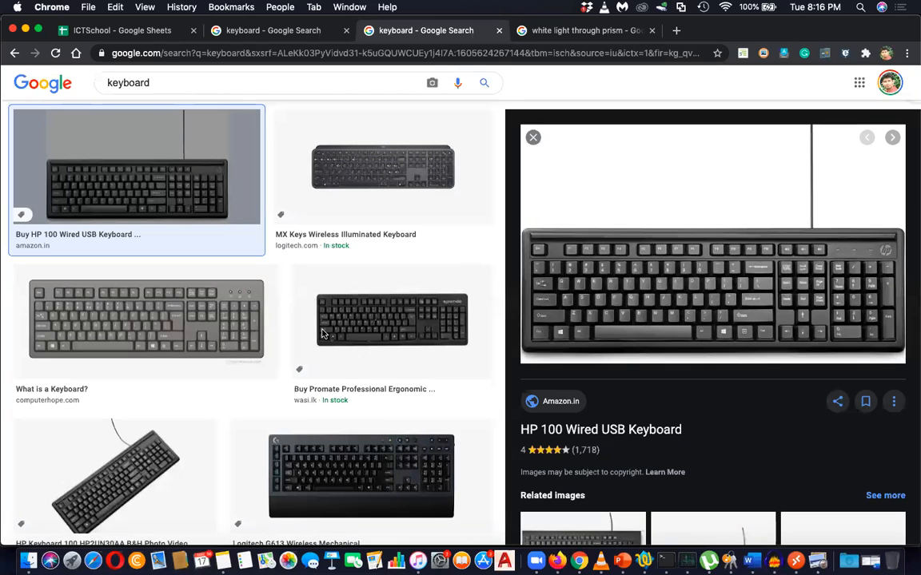
mouse_move(140, 451)
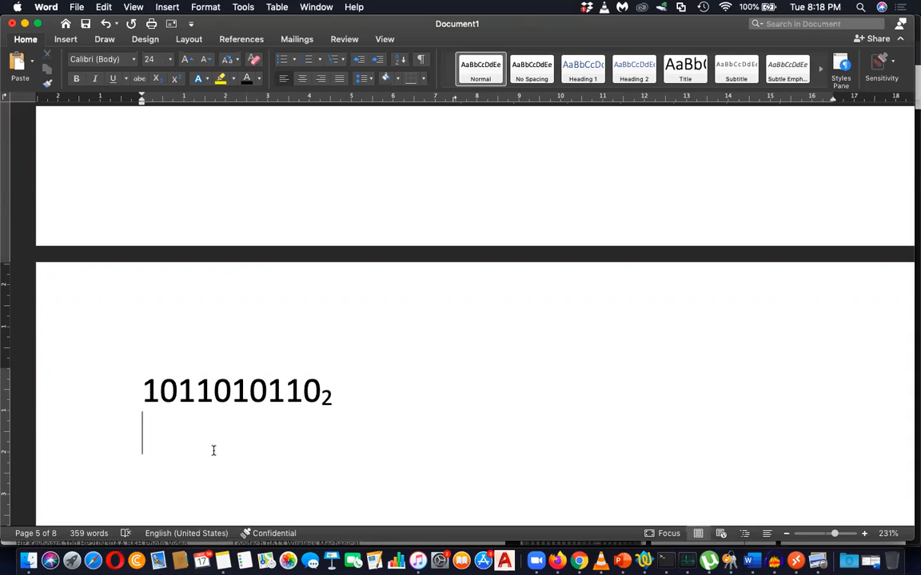
text(()
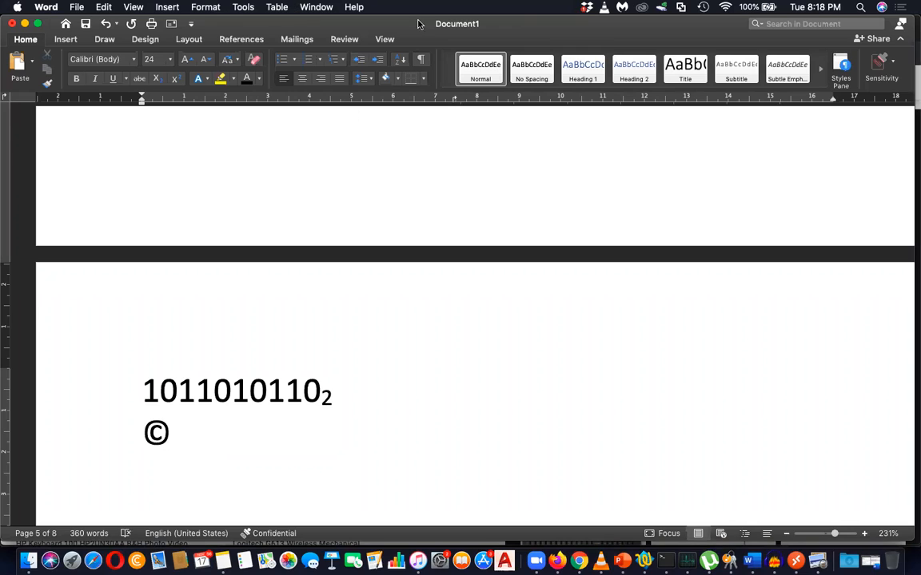
mouse_move(598, 52)
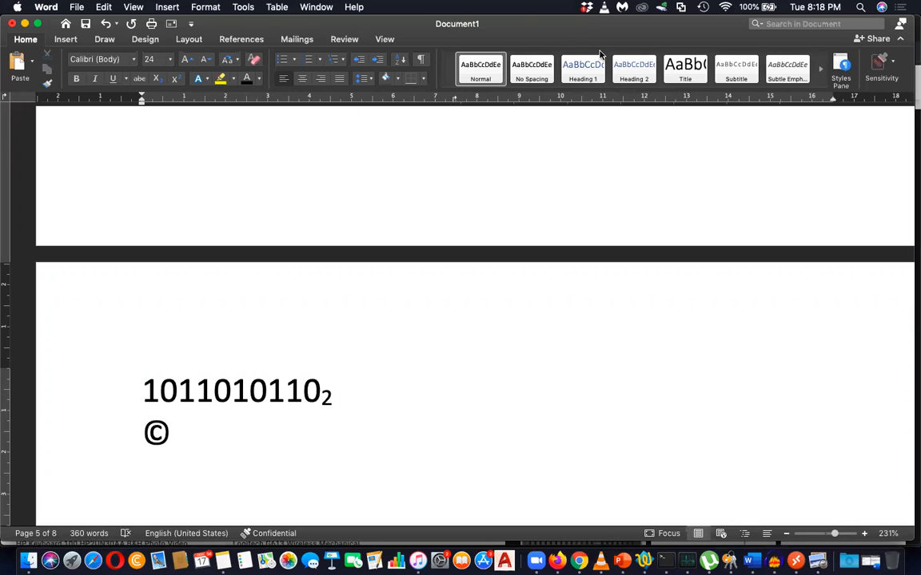
mouse_move(368, 136)
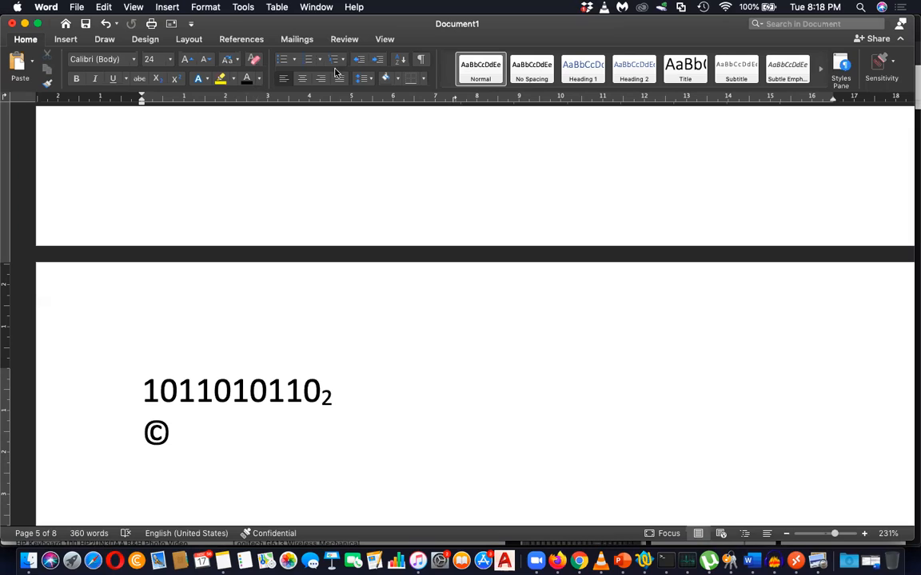
mouse_move(355, 126)
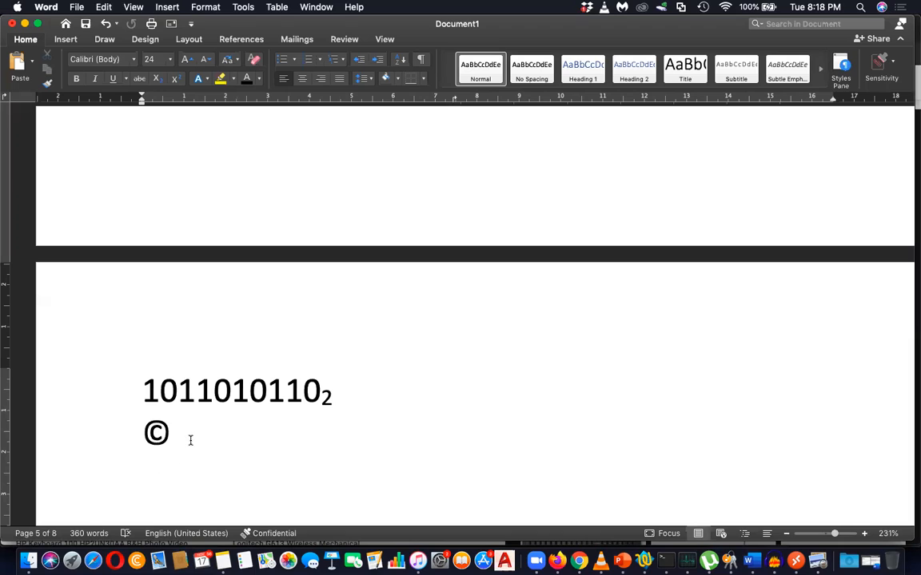
key(Backspace)
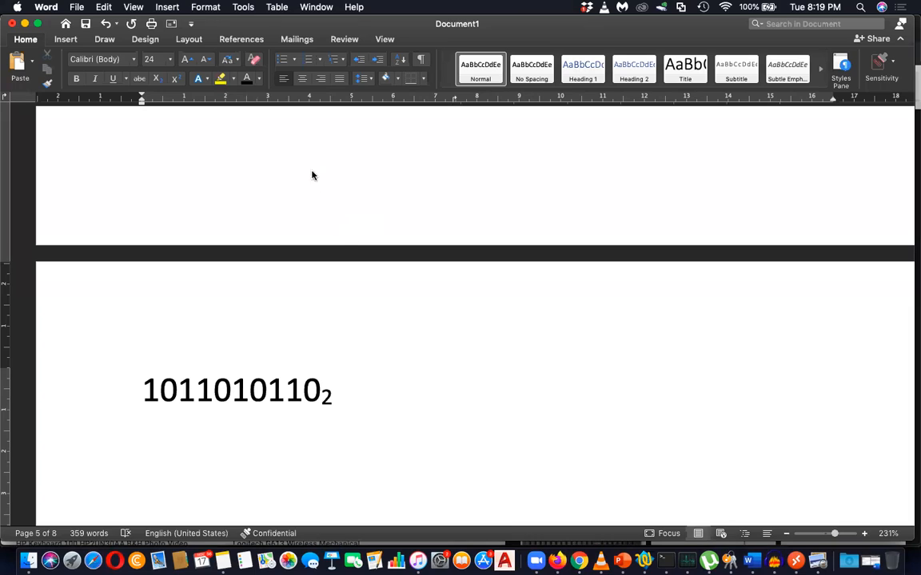
mouse_move(294, 147)
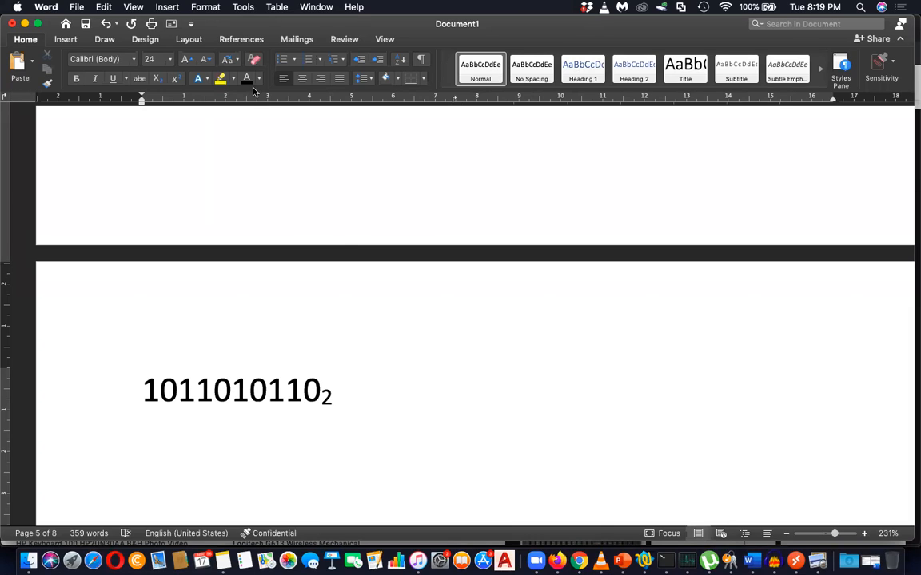
mouse_move(252, 470)
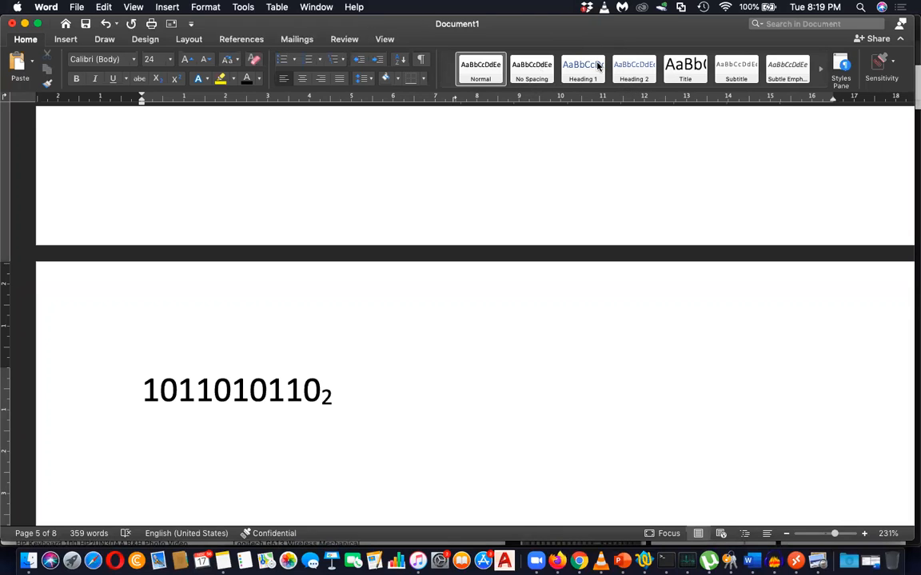
mouse_move(381, 145)
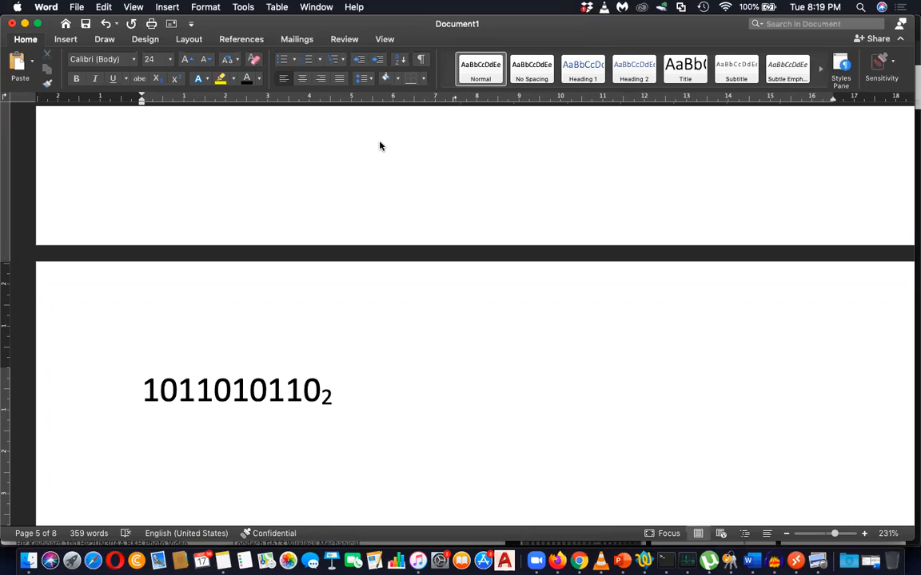
mouse_move(257, 90)
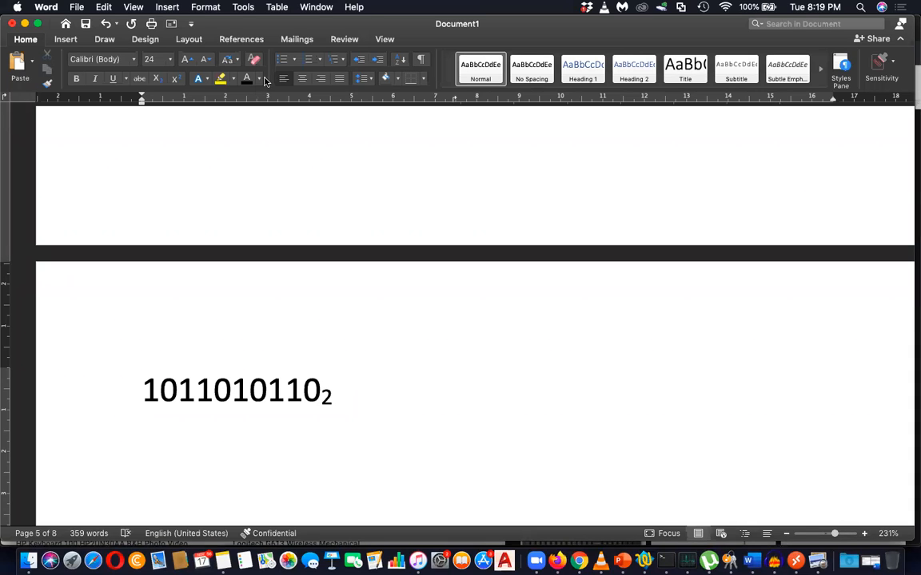
mouse_move(398, 58)
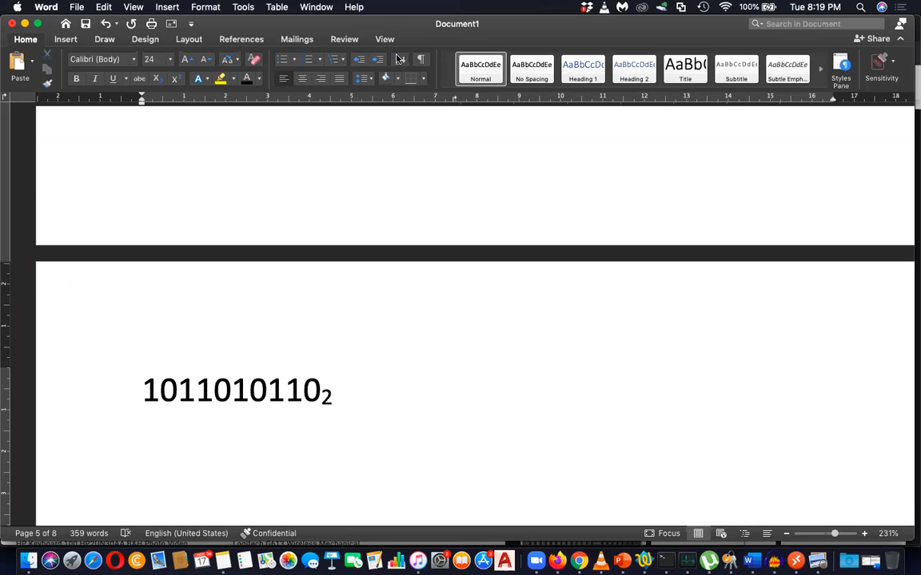
mouse_move(588, 40)
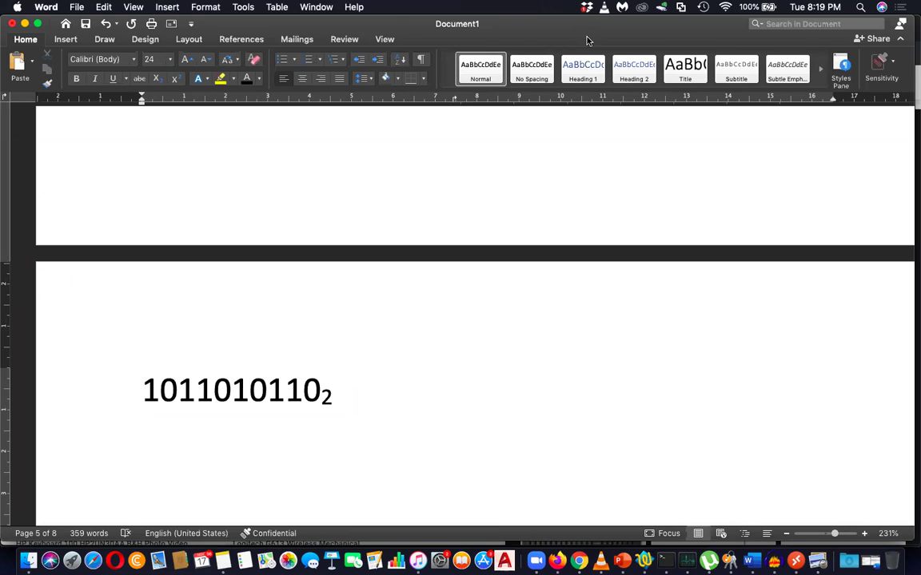
mouse_move(259, 150)
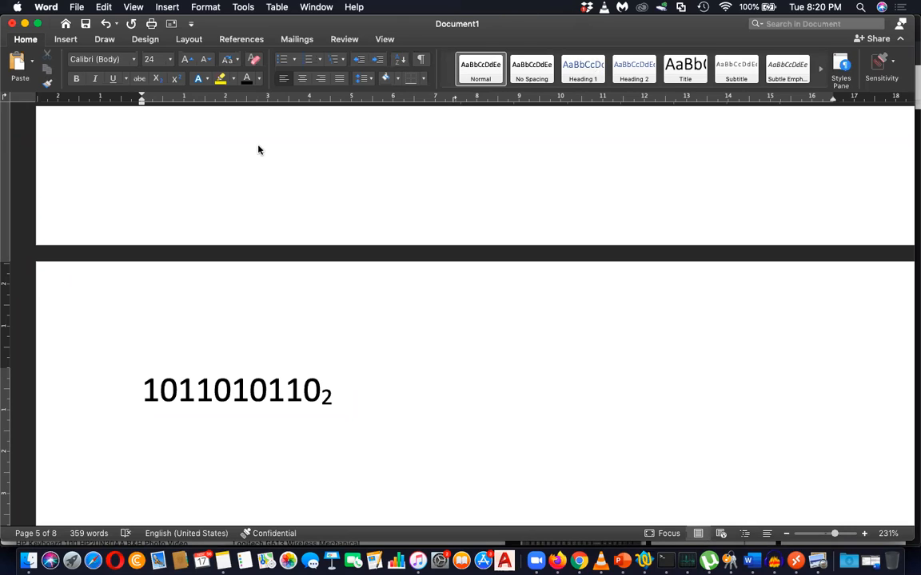
mouse_move(579, 29)
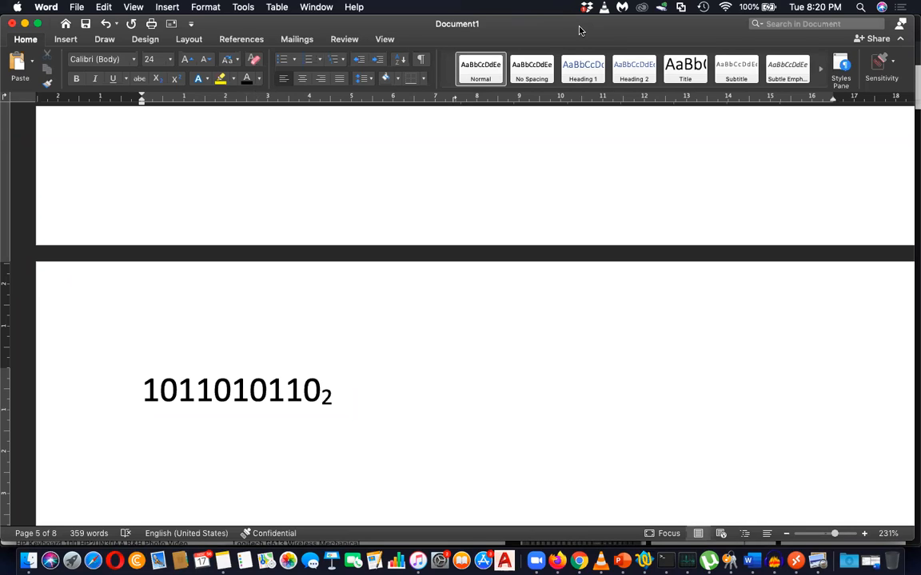
mouse_move(583, 71)
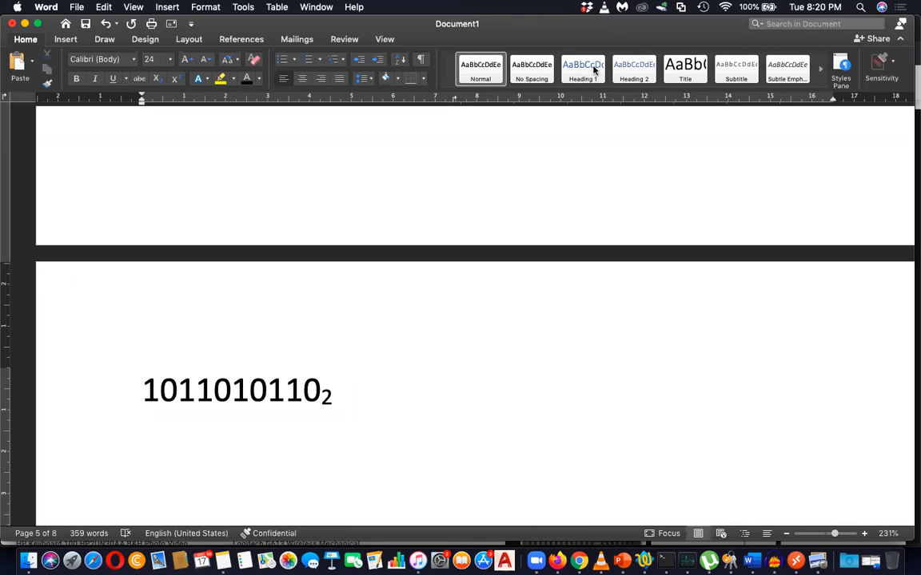
mouse_move(412, 302)
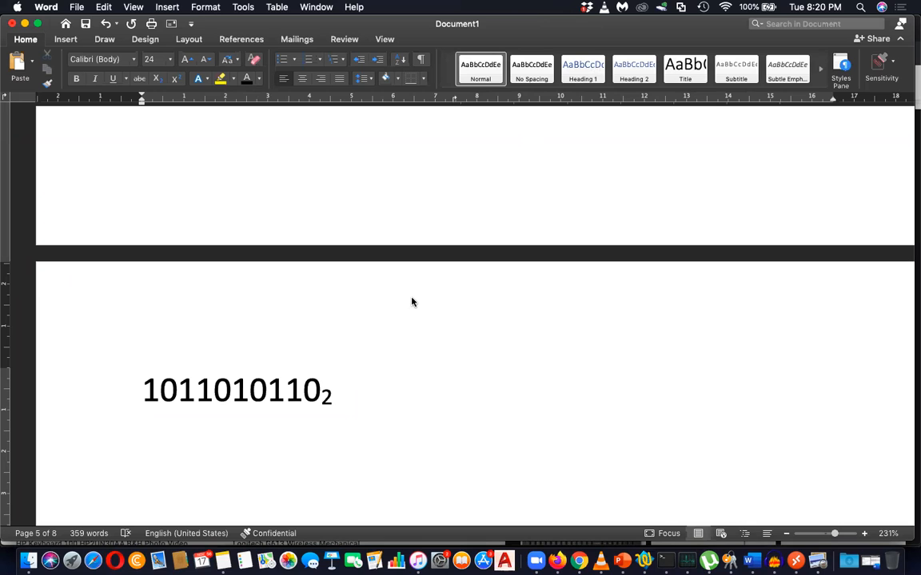
mouse_move(556, 563)
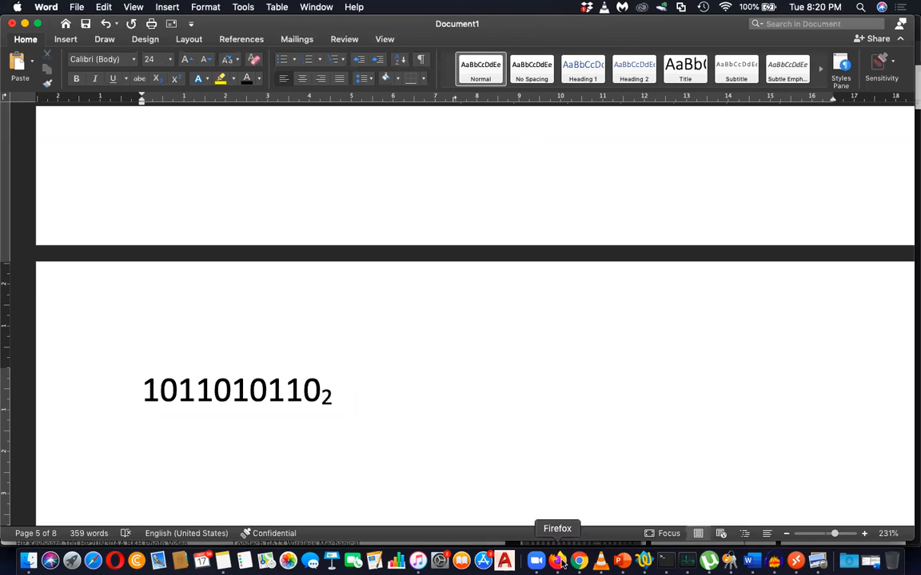
mouse_move(569, 559)
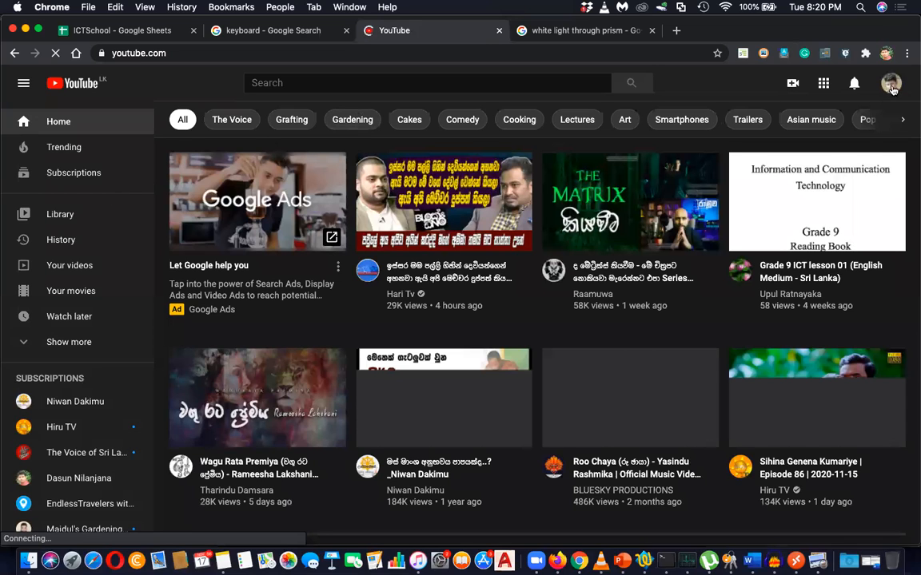
- From the YouTube channel, copy the Grade 9 ICT Special Lesson Specifications video's share link
click(898, 83)
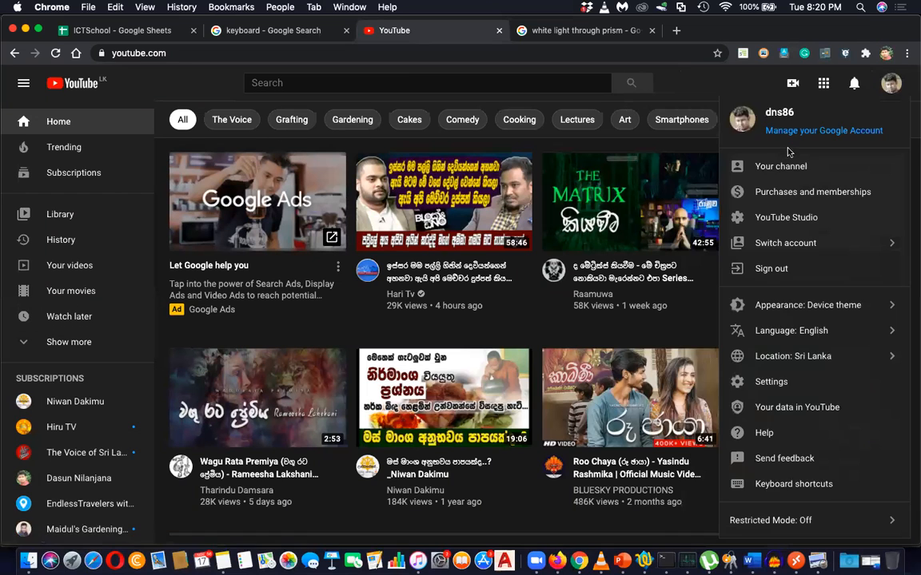
click(780, 166)
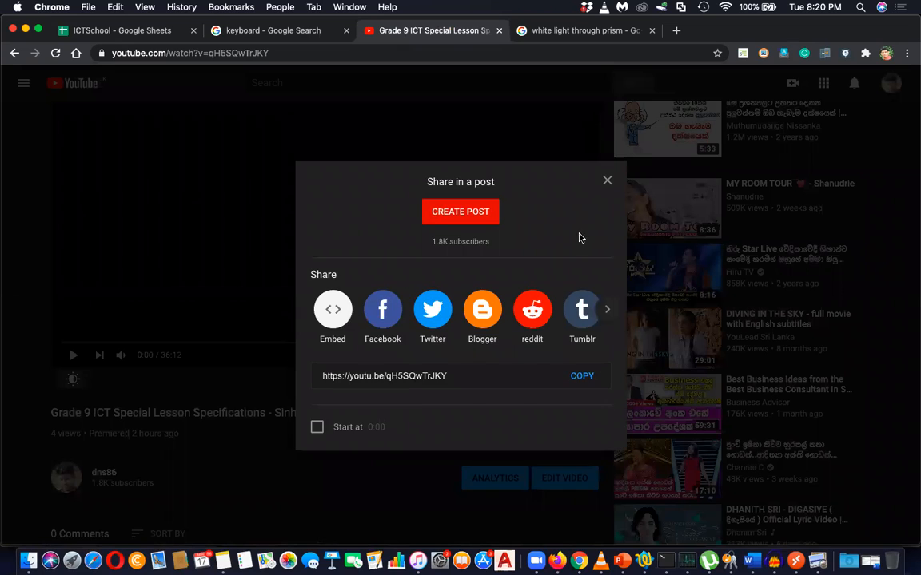
click(582, 377)
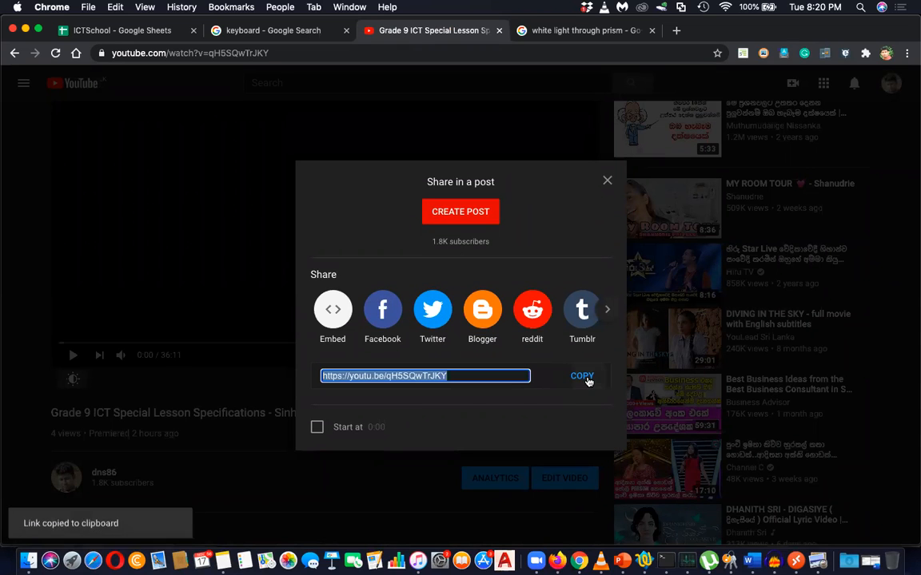
click(607, 179)
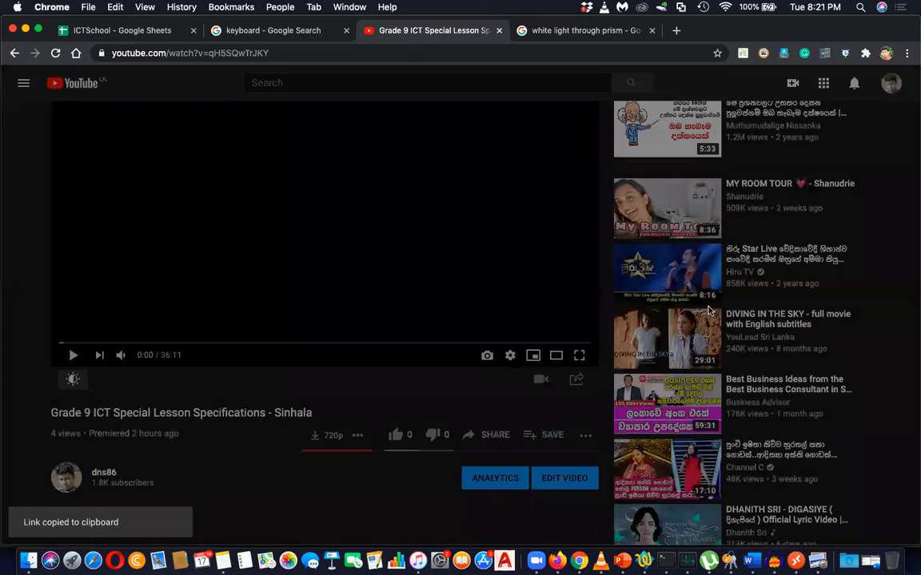
click(583, 30)
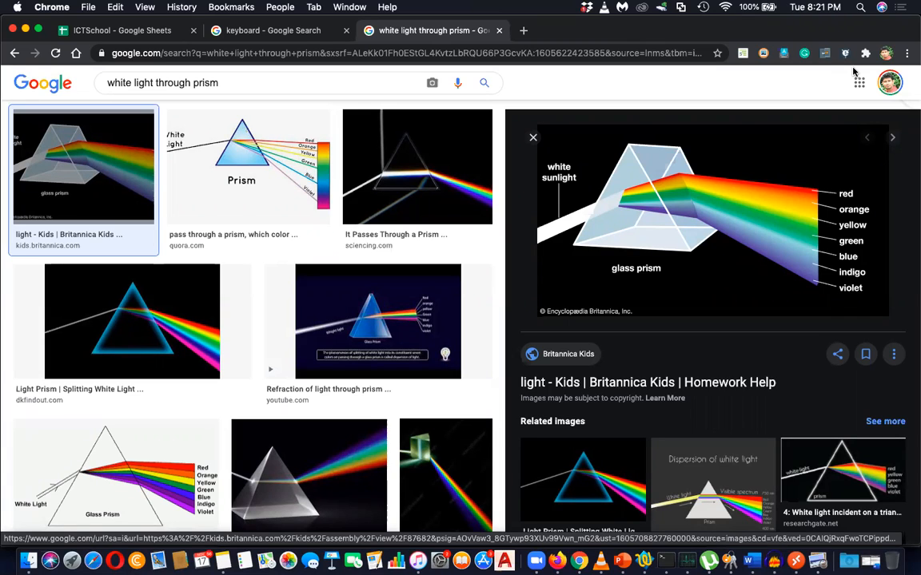
mouse_move(804, 74)
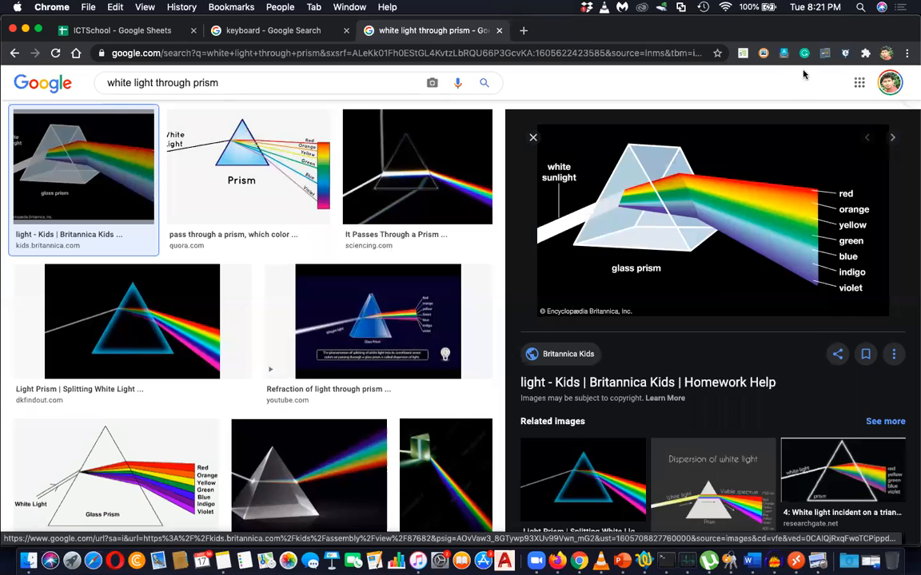
mouse_move(790, 40)
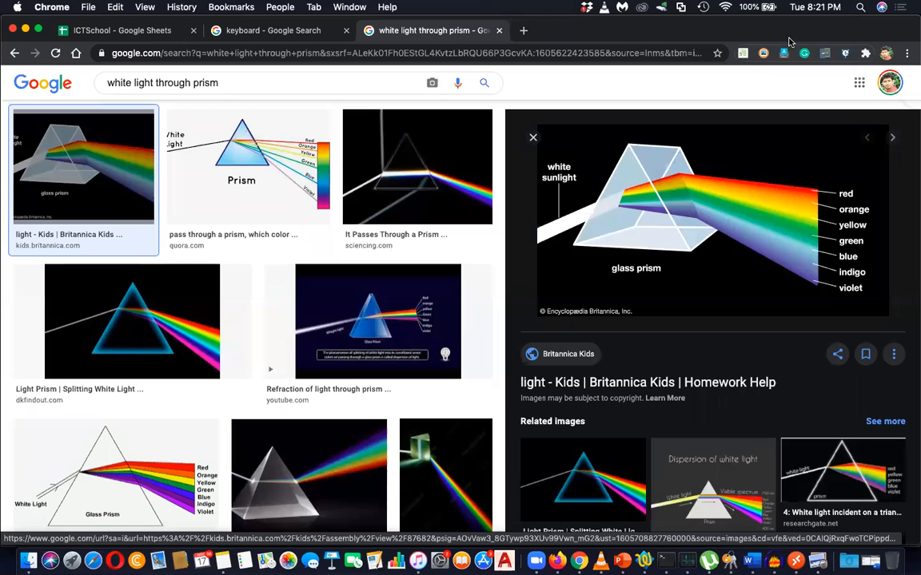
mouse_move(773, 48)
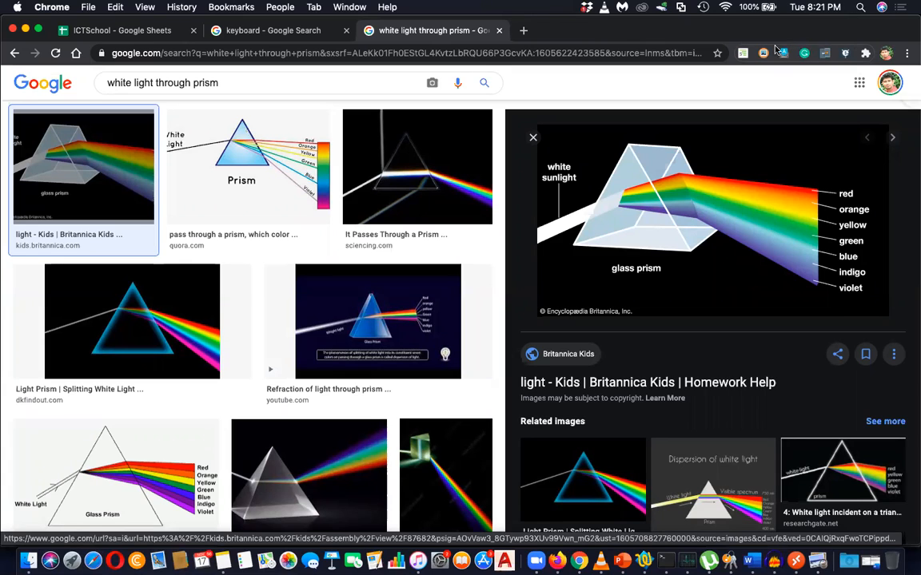
mouse_move(758, 258)
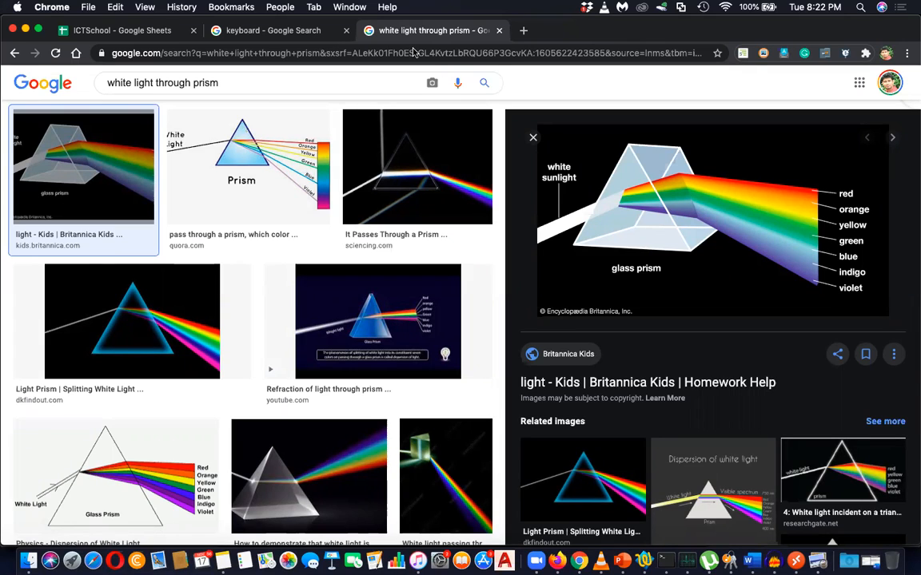
mouse_move(431, 61)
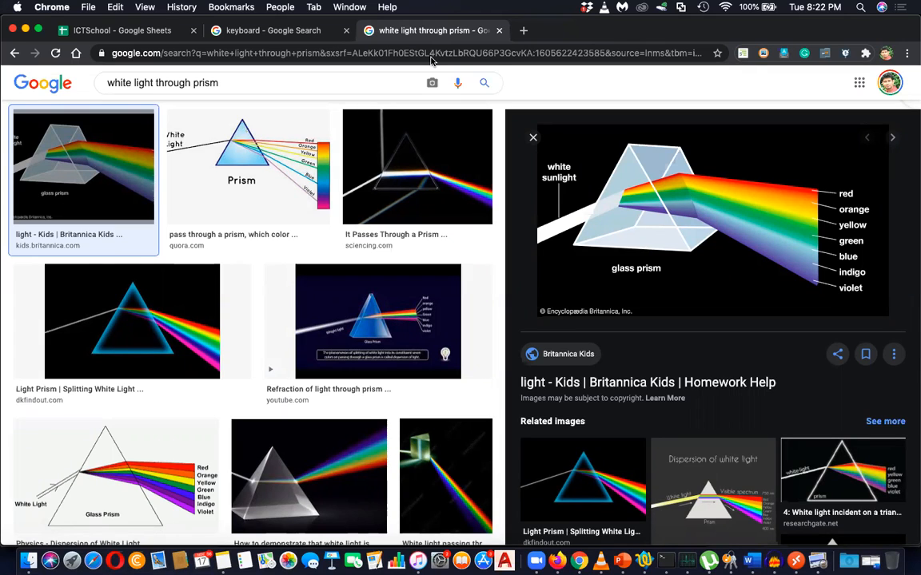